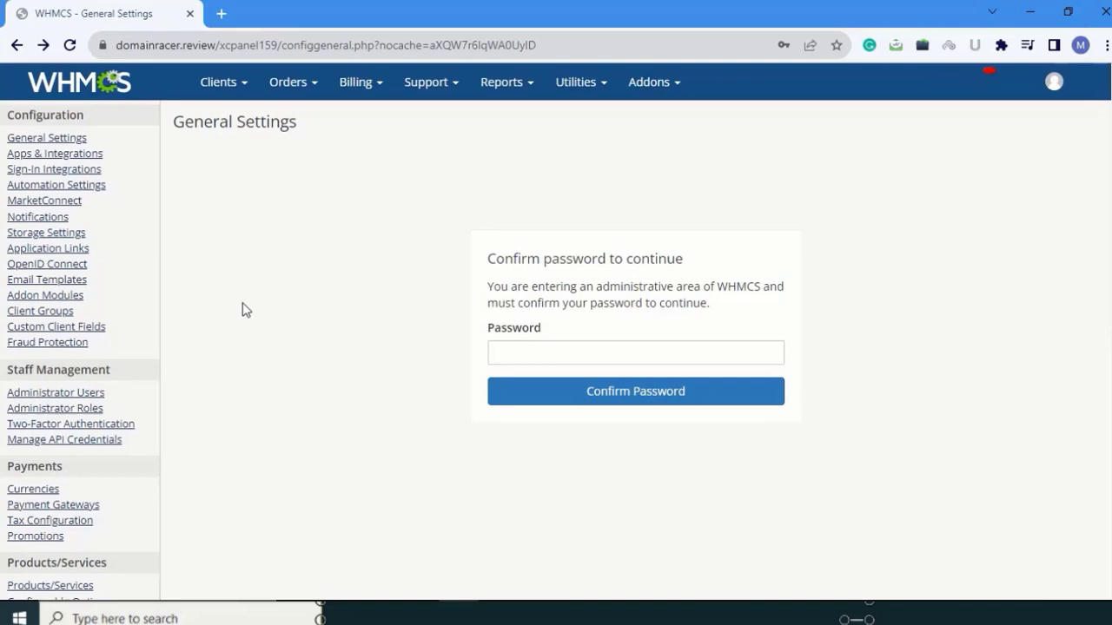
# Open Promotions under Payments in the Configuration sidebar, showing an empty list.
pyautogui.scroll(-3)
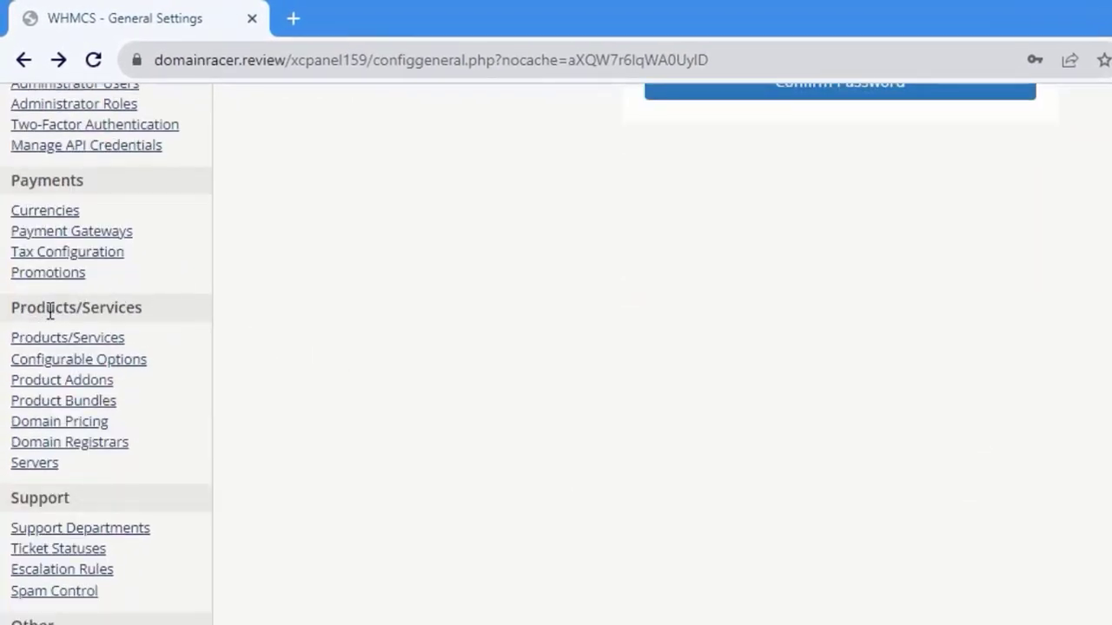
pyautogui.click(49, 271)
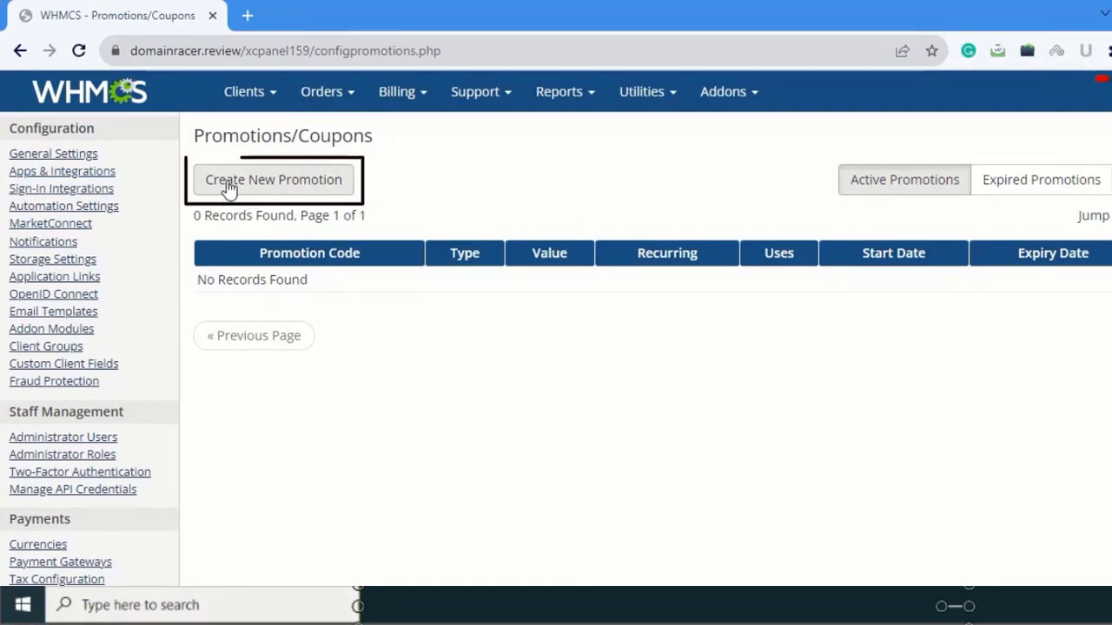
# Create a new promotion coded DC50CENT with the Percentage discount type.
pyautogui.click(273, 179)
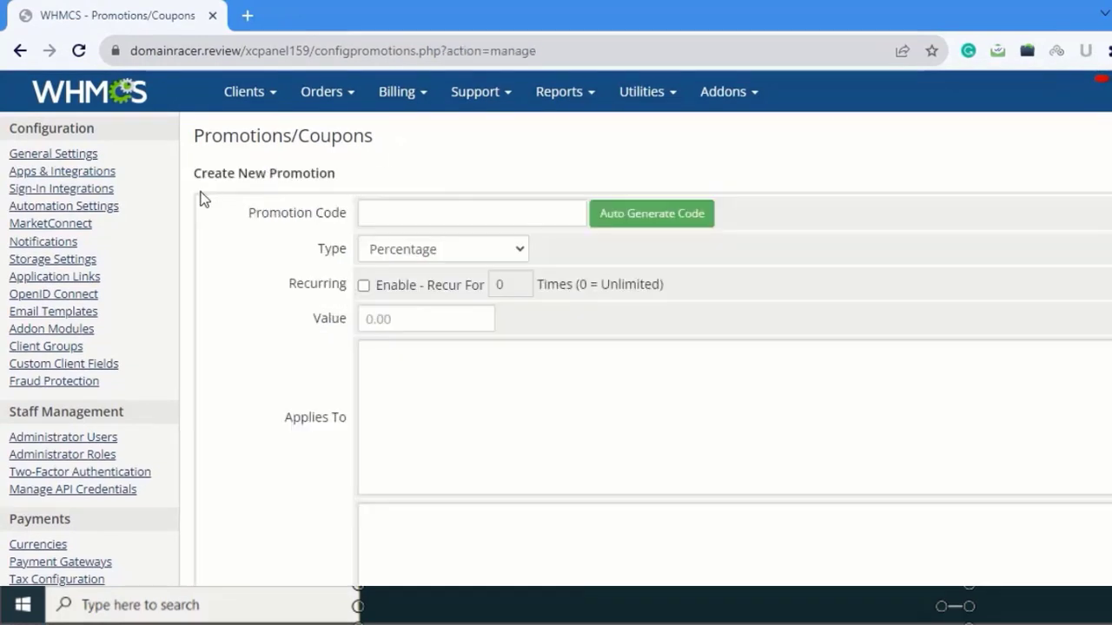
pyautogui.moveTo(316, 219)
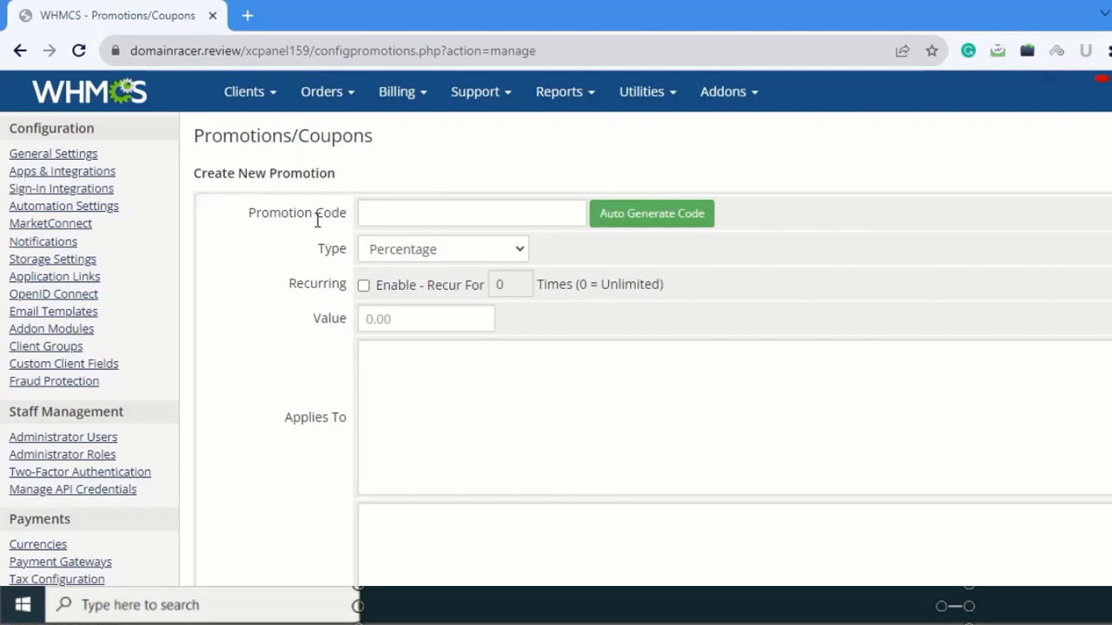
pyautogui.moveTo(361, 229)
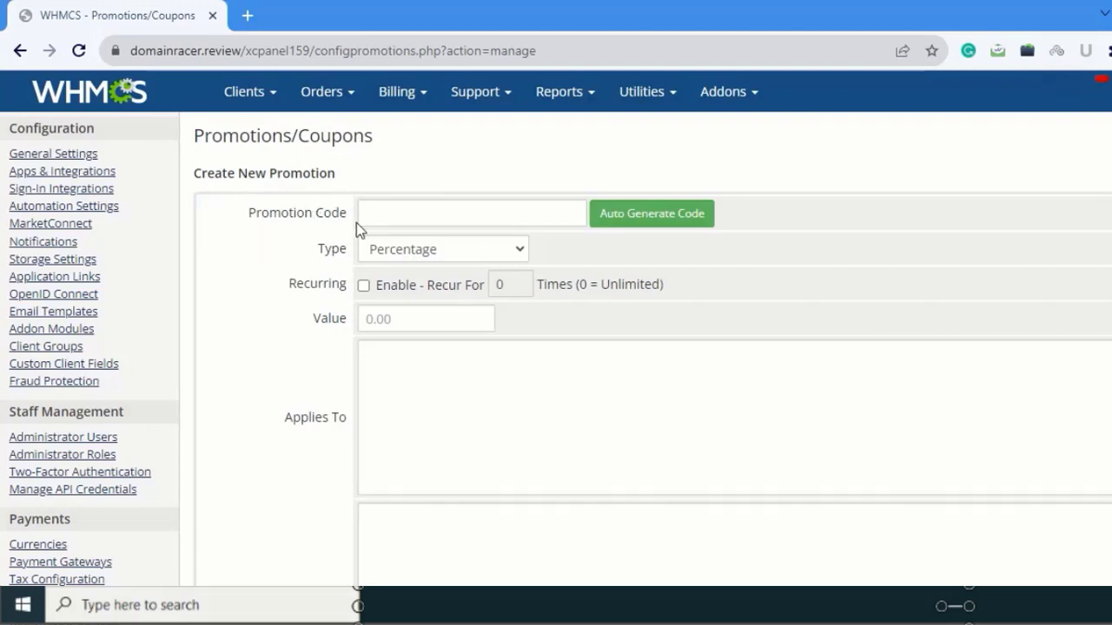
pyautogui.click(472, 212)
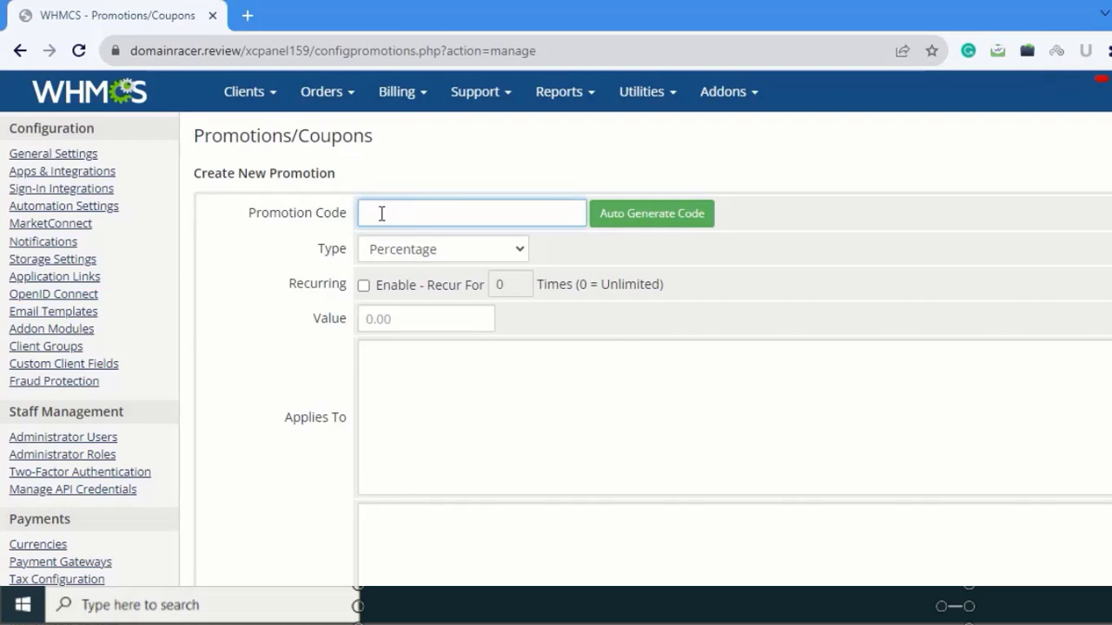
pyautogui.write('DC50CENT')
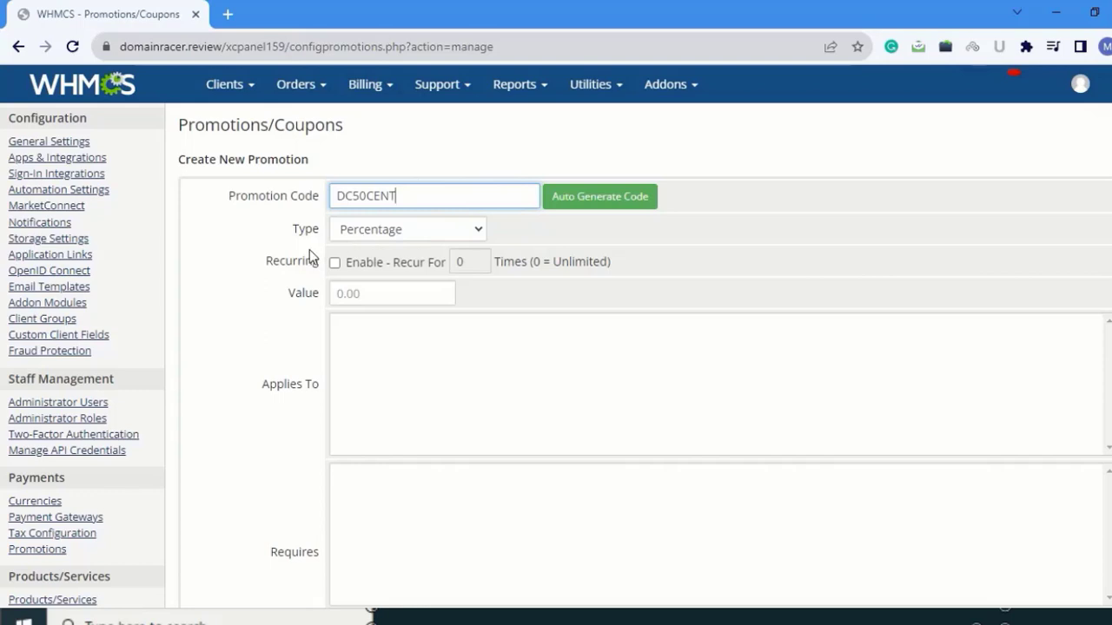
pyautogui.click(407, 229)
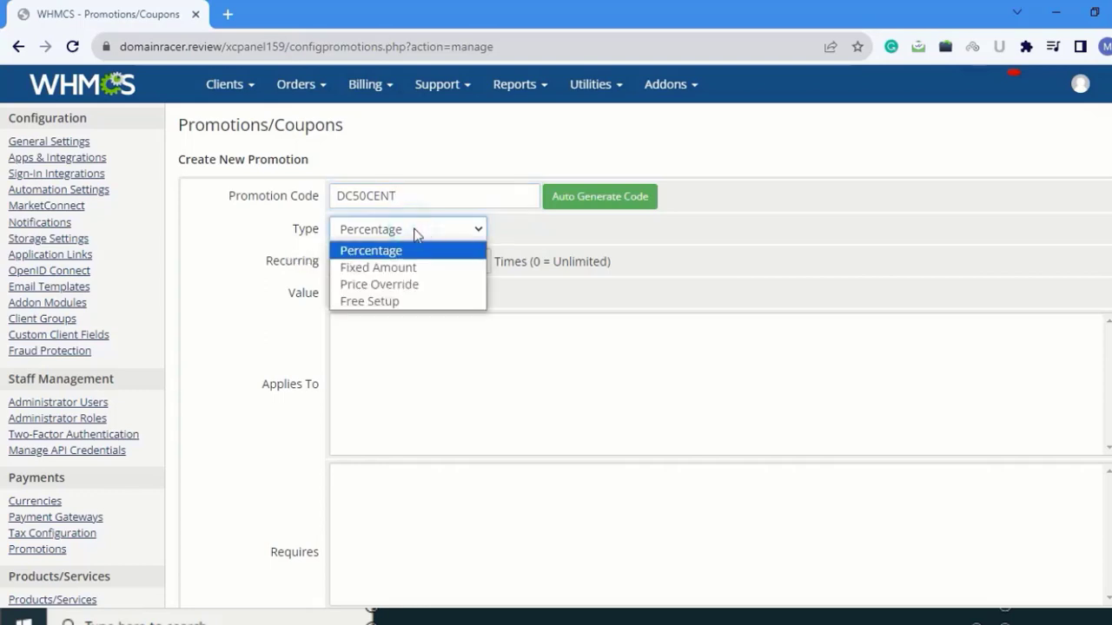
pyautogui.moveTo(378, 285)
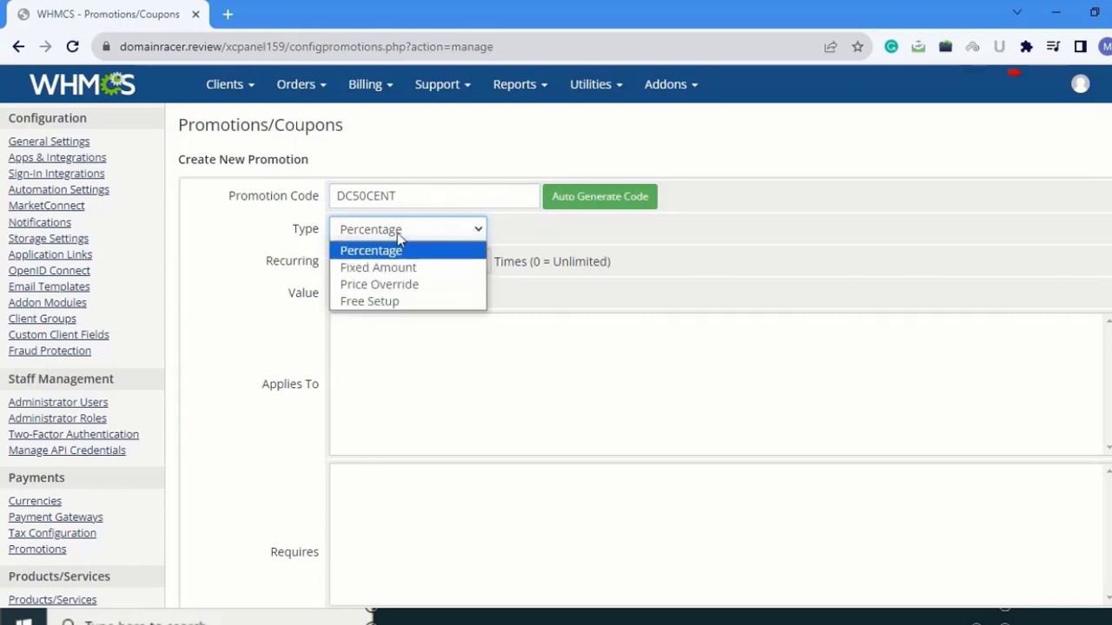
pyautogui.click(370, 250)
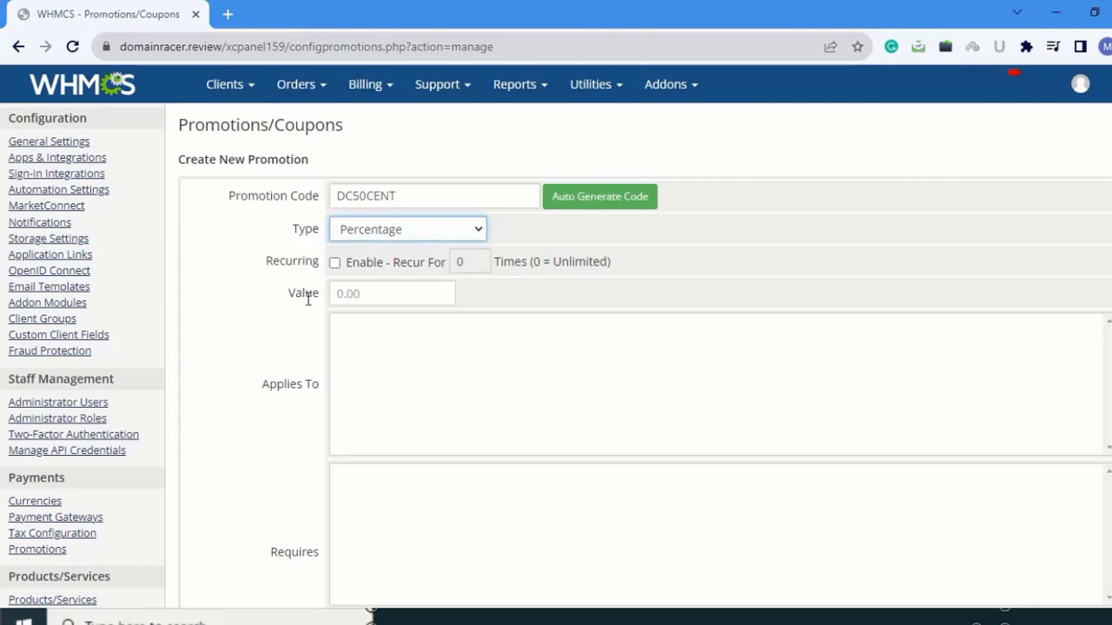
# Enter 20 as the percentage discount value for DC50CENT.
pyautogui.click(391, 292)
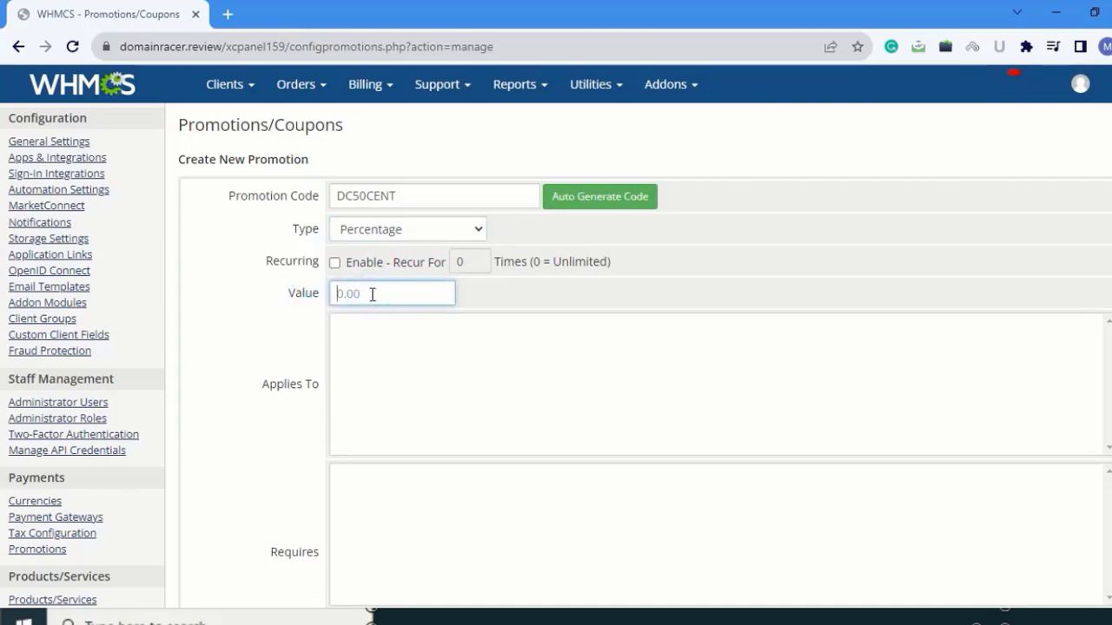
pyautogui.write('20')
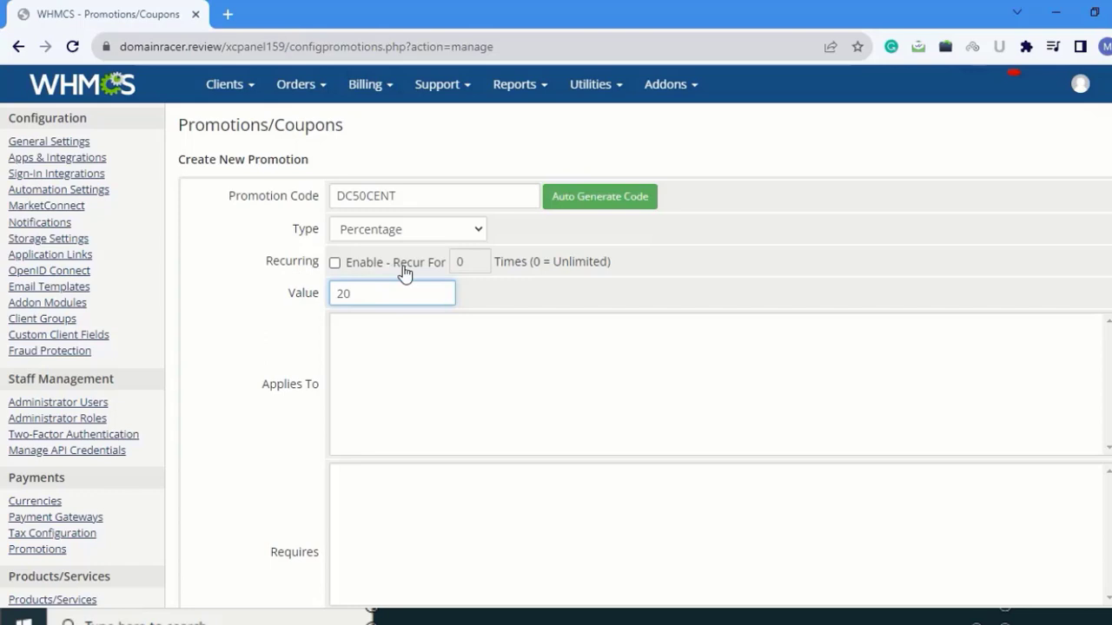
pyautogui.click(391, 292)
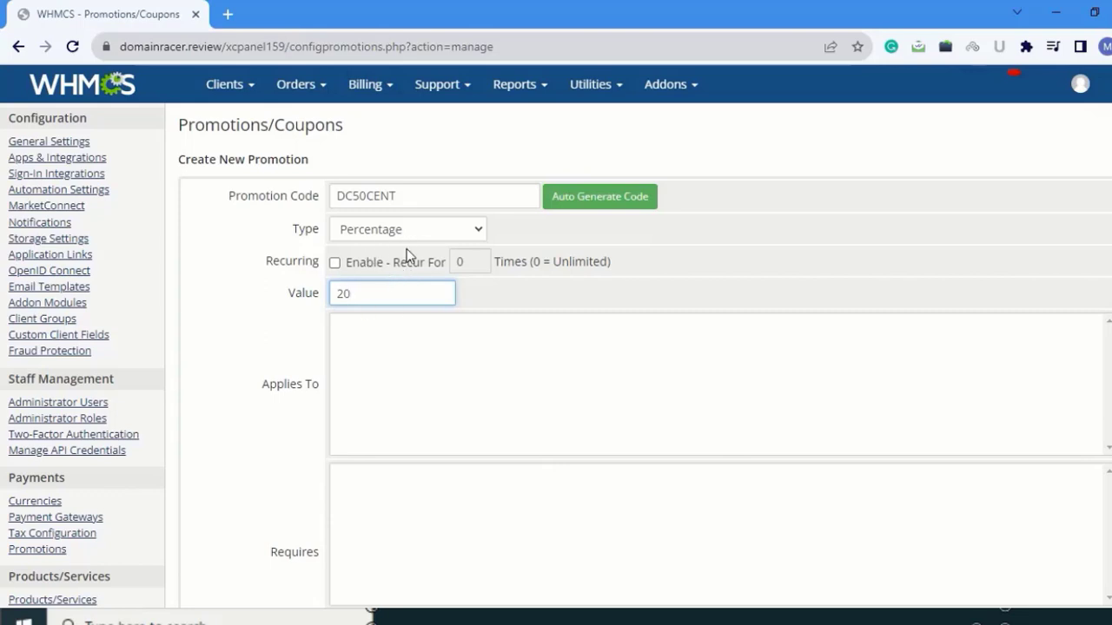
pyautogui.scroll(-3)
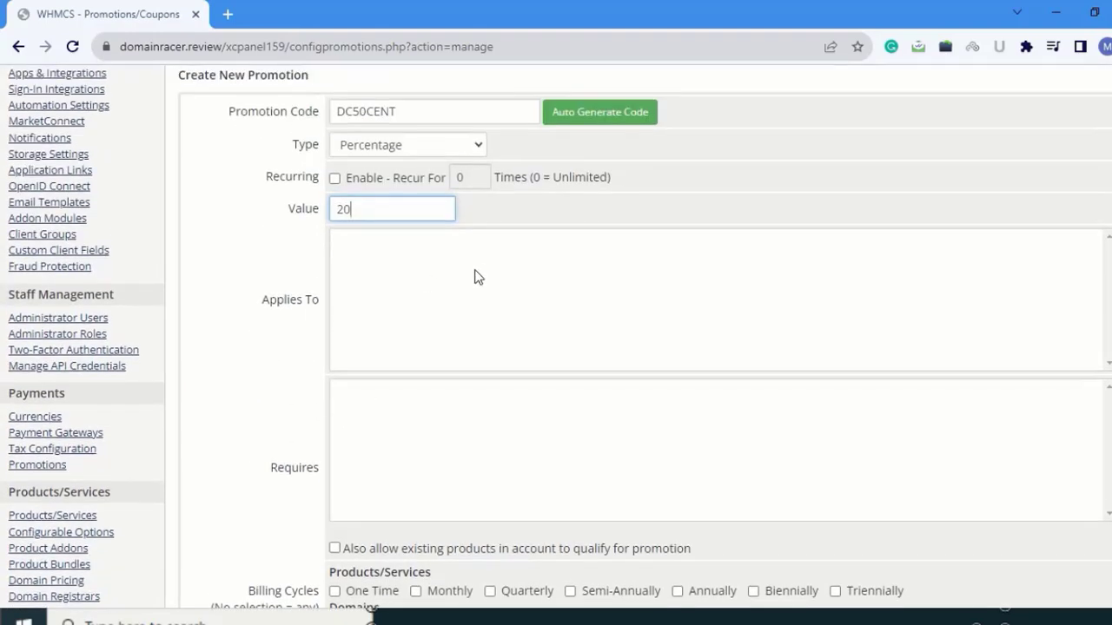
pyautogui.moveTo(486, 271)
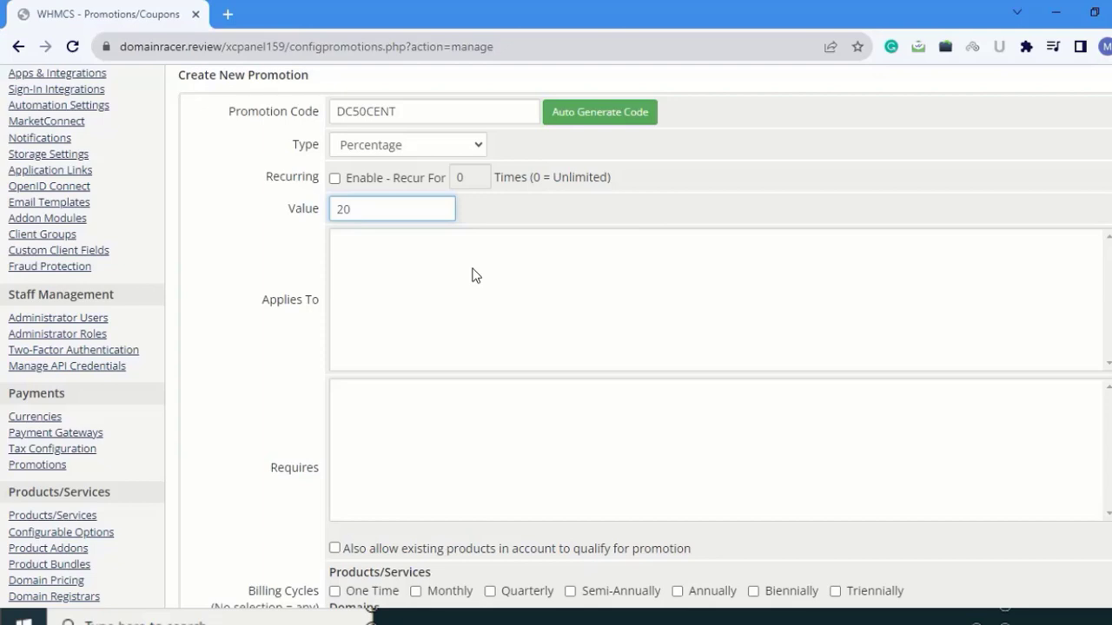
pyautogui.moveTo(448, 282)
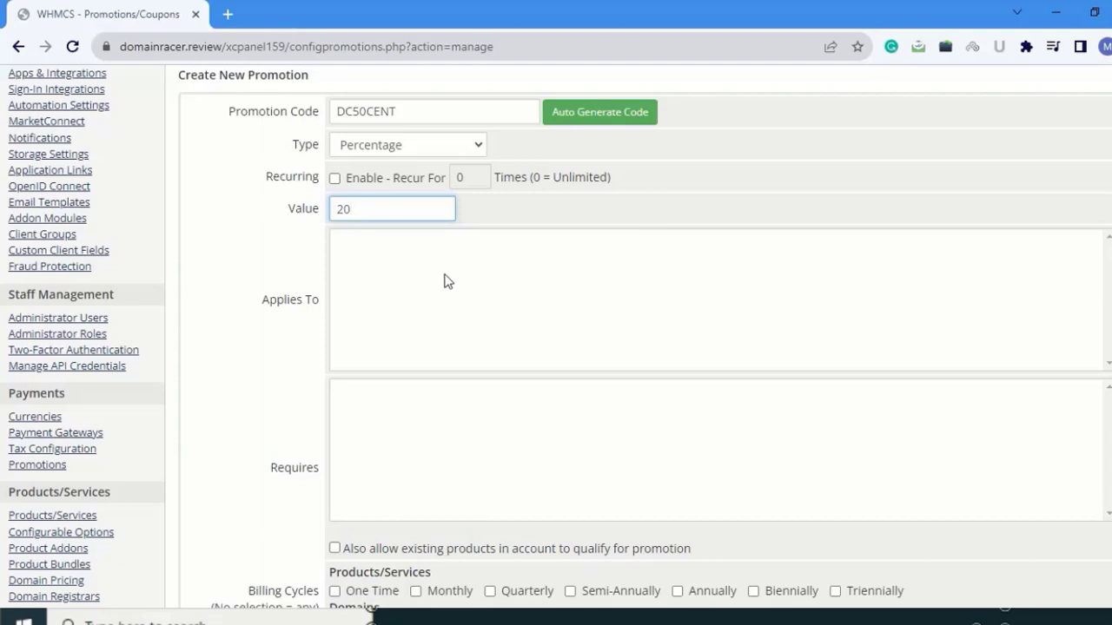
pyautogui.moveTo(494, 292)
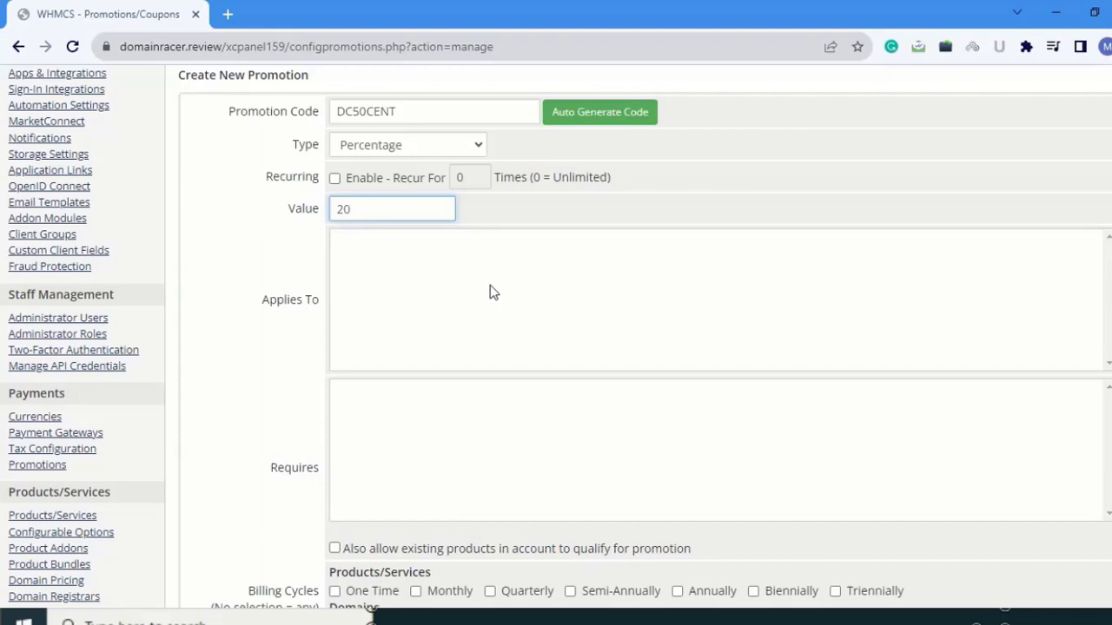
pyautogui.click(391, 209)
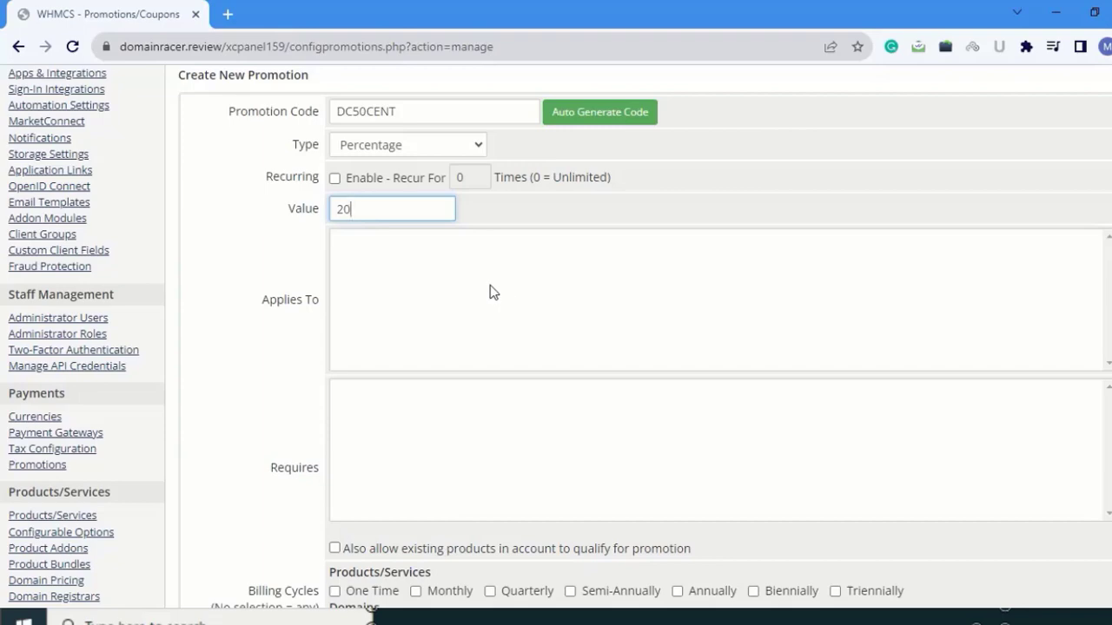
pyautogui.scroll(-3)
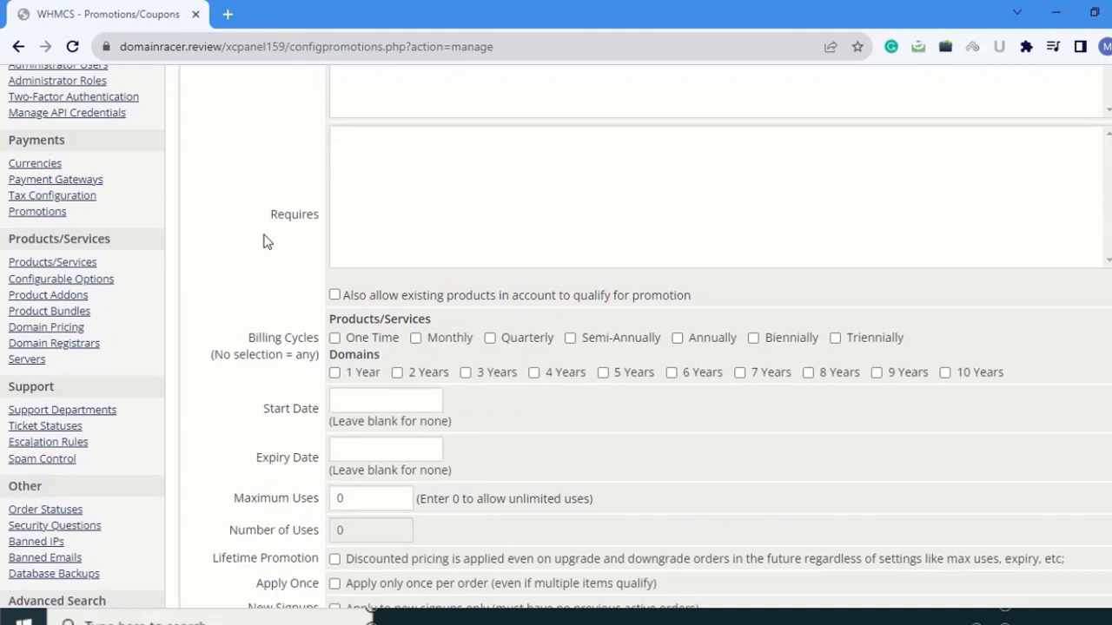
pyautogui.moveTo(369, 241)
pyautogui.write('20')
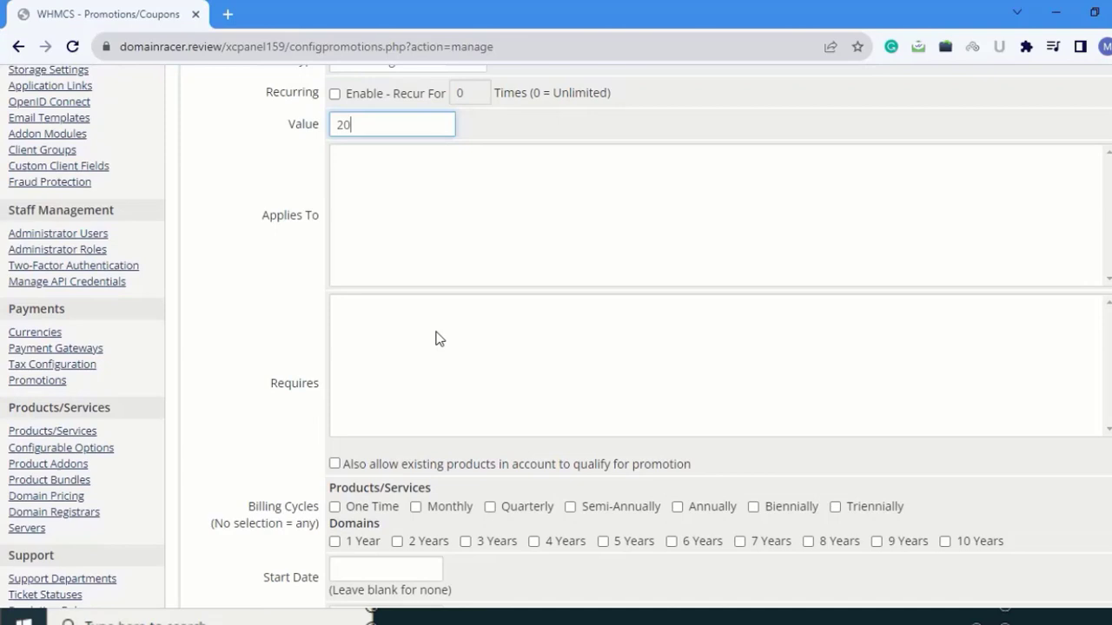
pyautogui.scroll(-3)
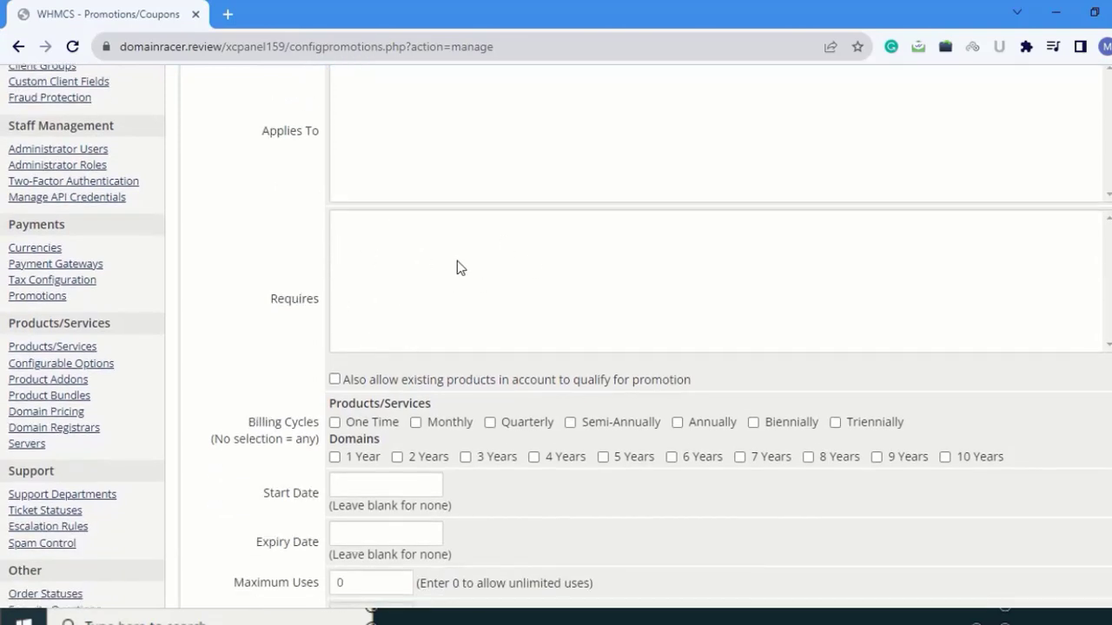
pyautogui.moveTo(403, 276)
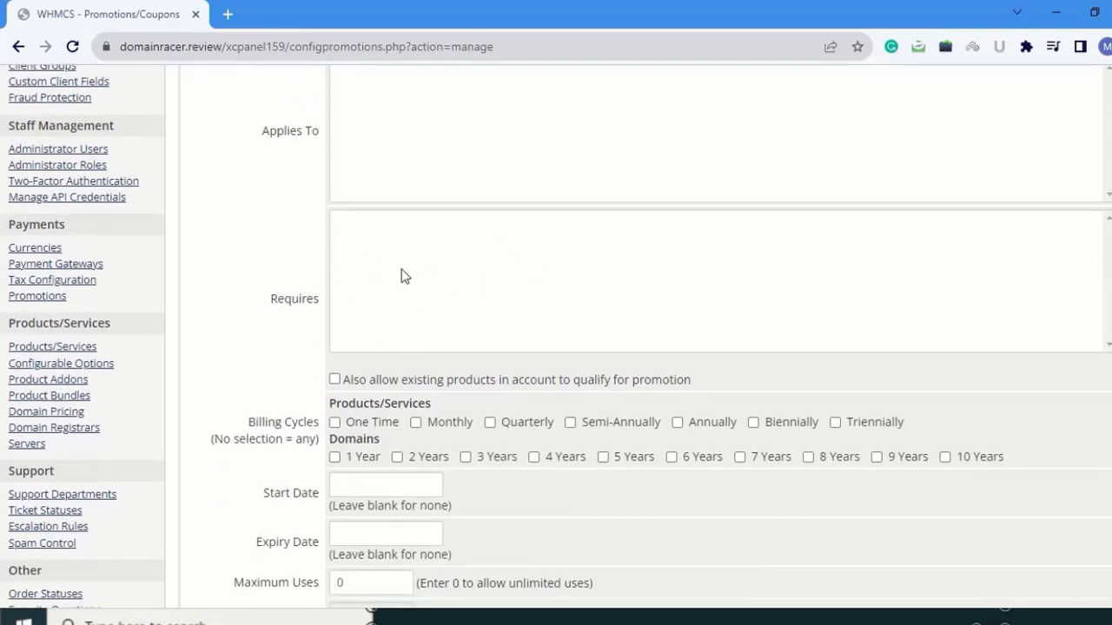
pyautogui.scroll(-3)
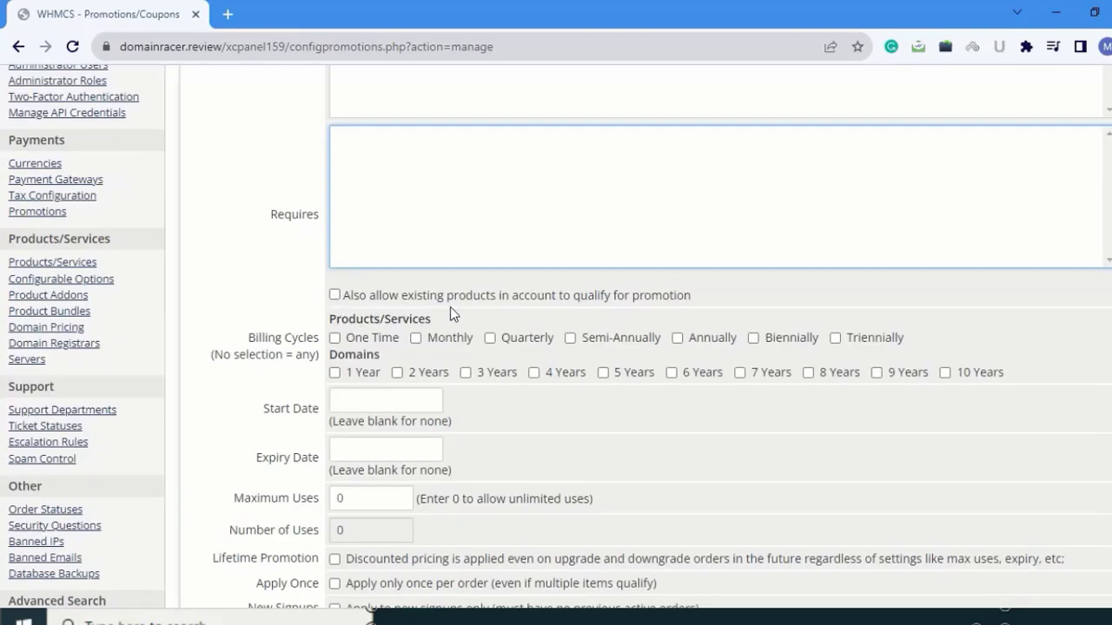
pyautogui.moveTo(437, 312)
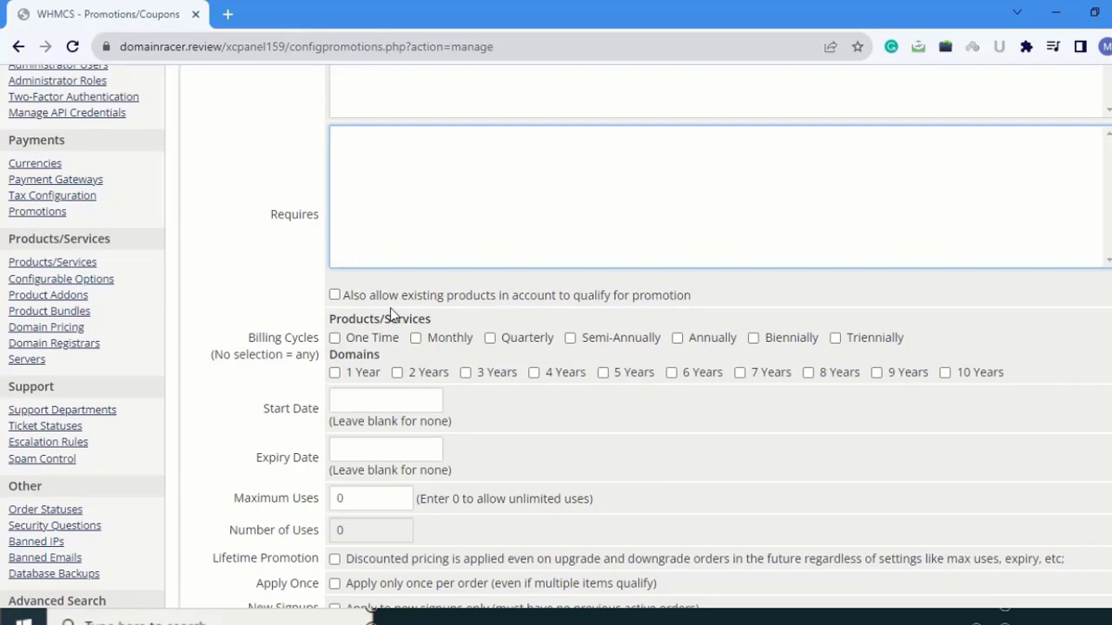
# Let existing products qualify and restrict cycles to Quarterly, Semi-Annually and Annually.
pyautogui.click(334, 295)
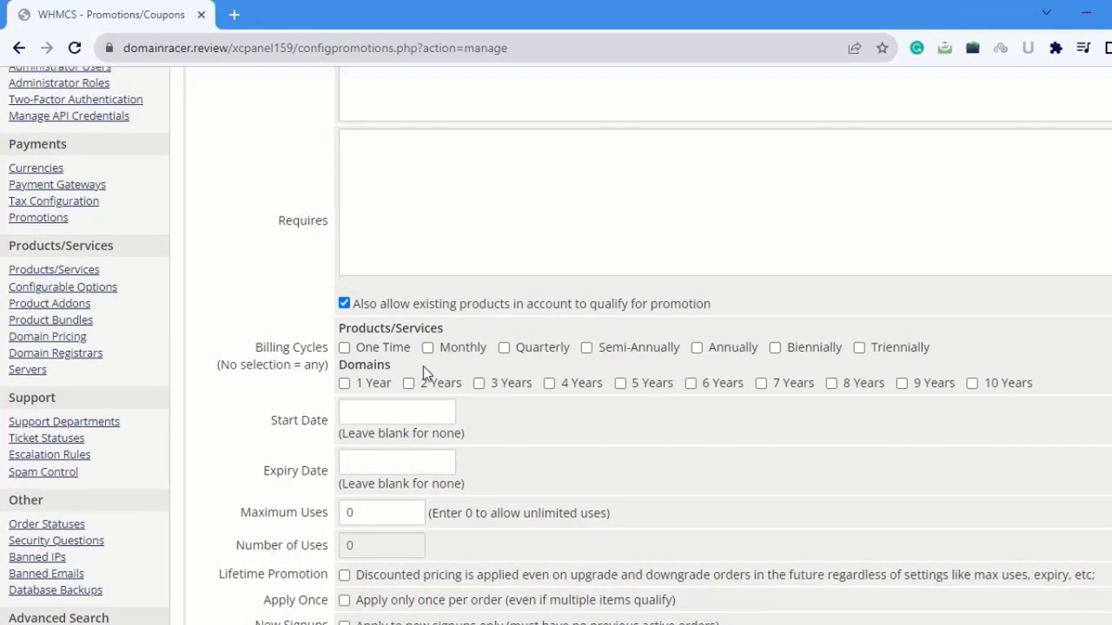
pyautogui.moveTo(427, 374)
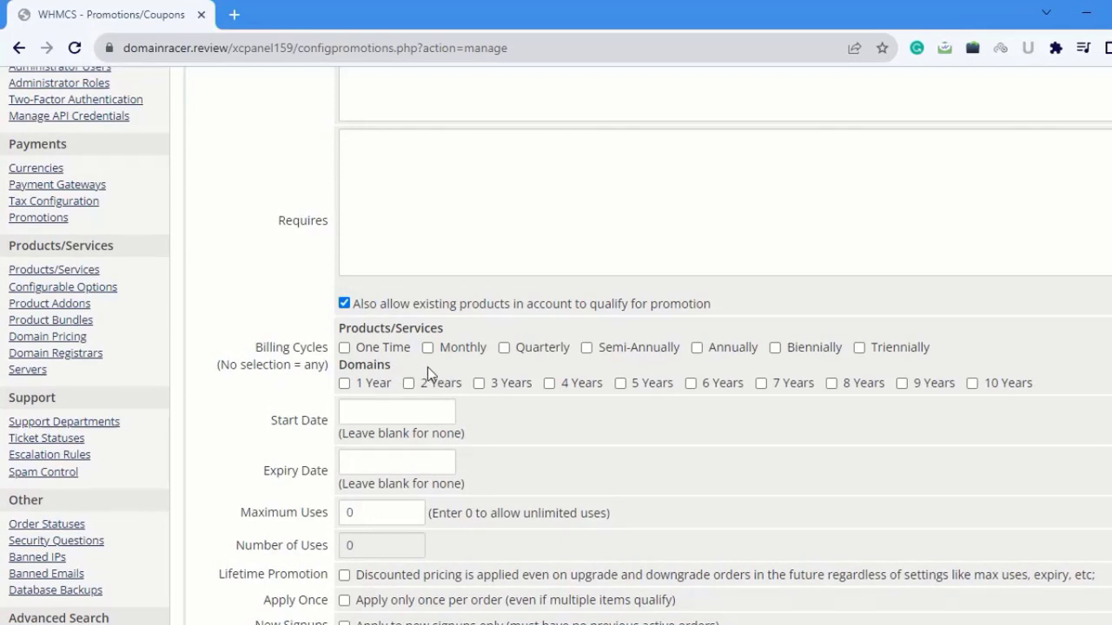
pyautogui.moveTo(494, 375)
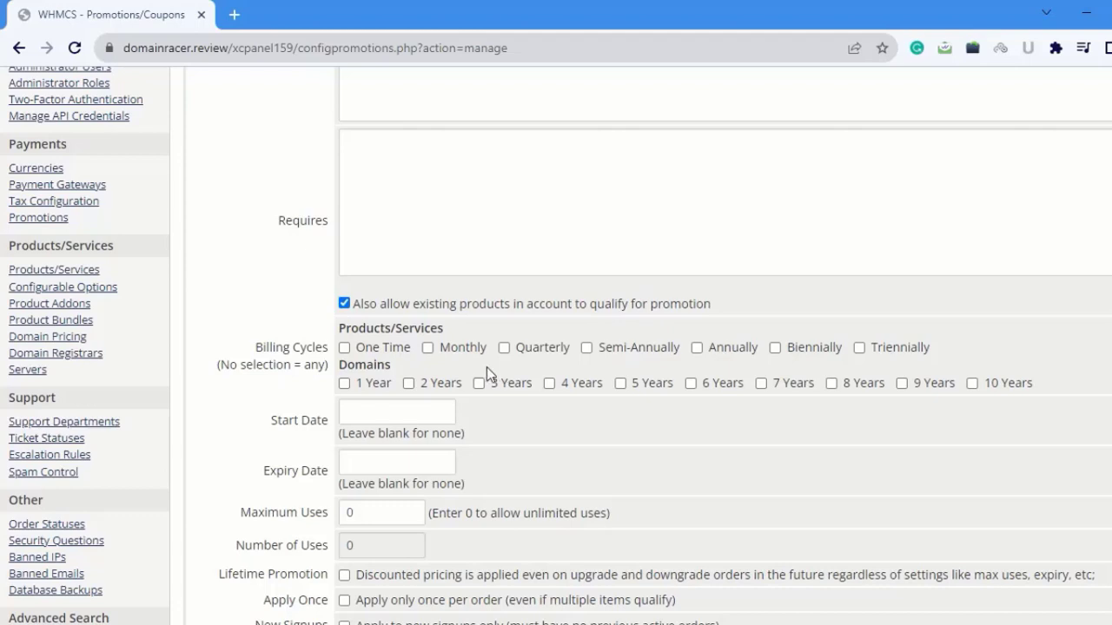
pyautogui.moveTo(513, 371)
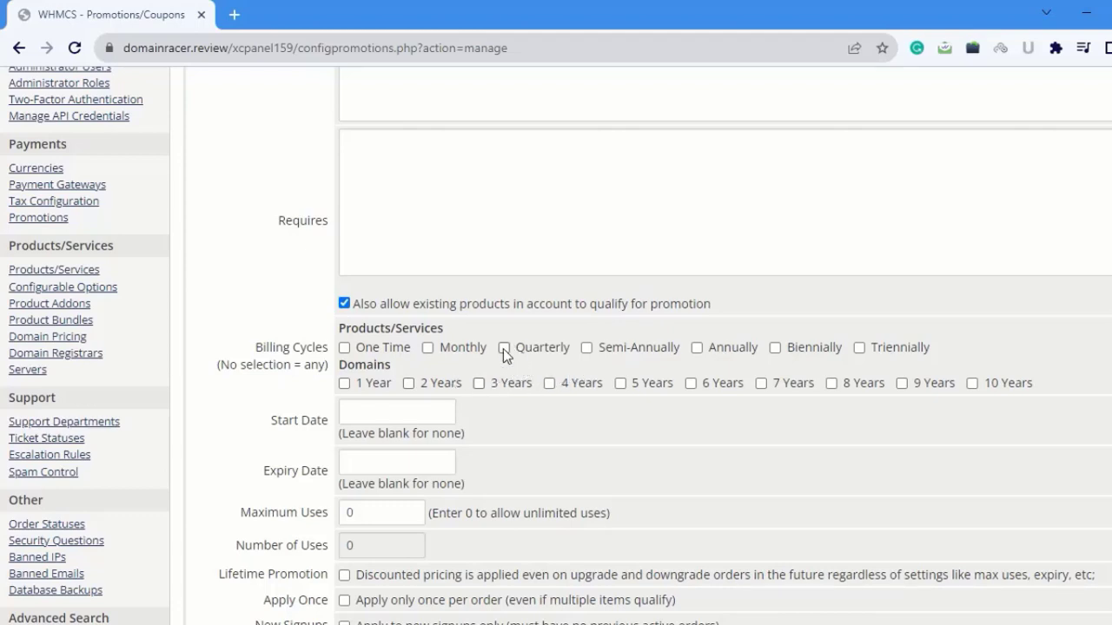
pyautogui.click(587, 347)
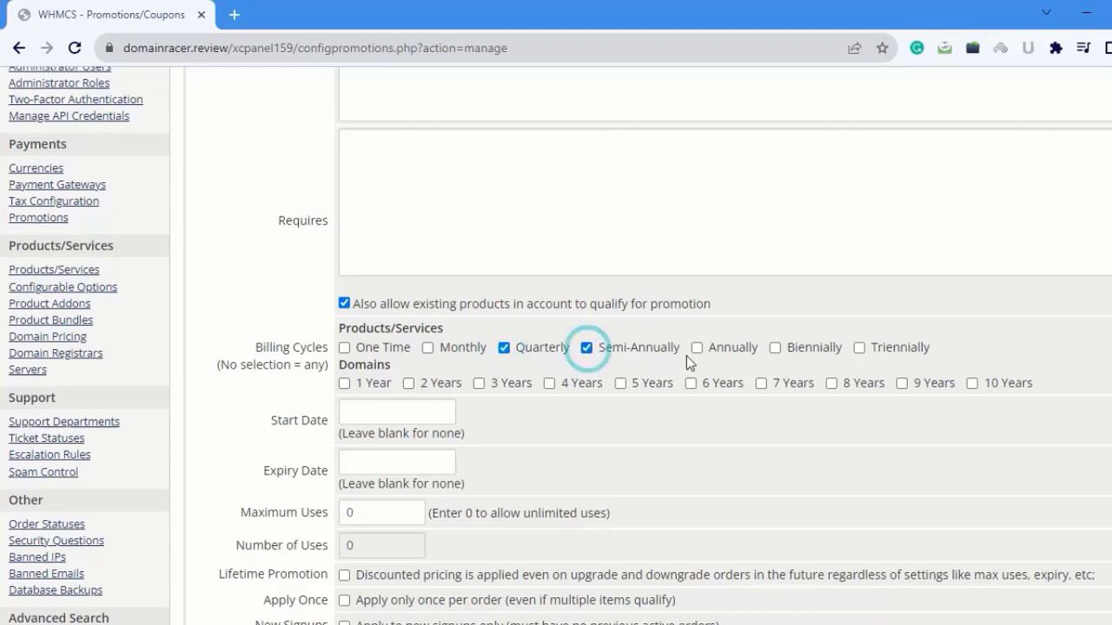
pyautogui.click(695, 347)
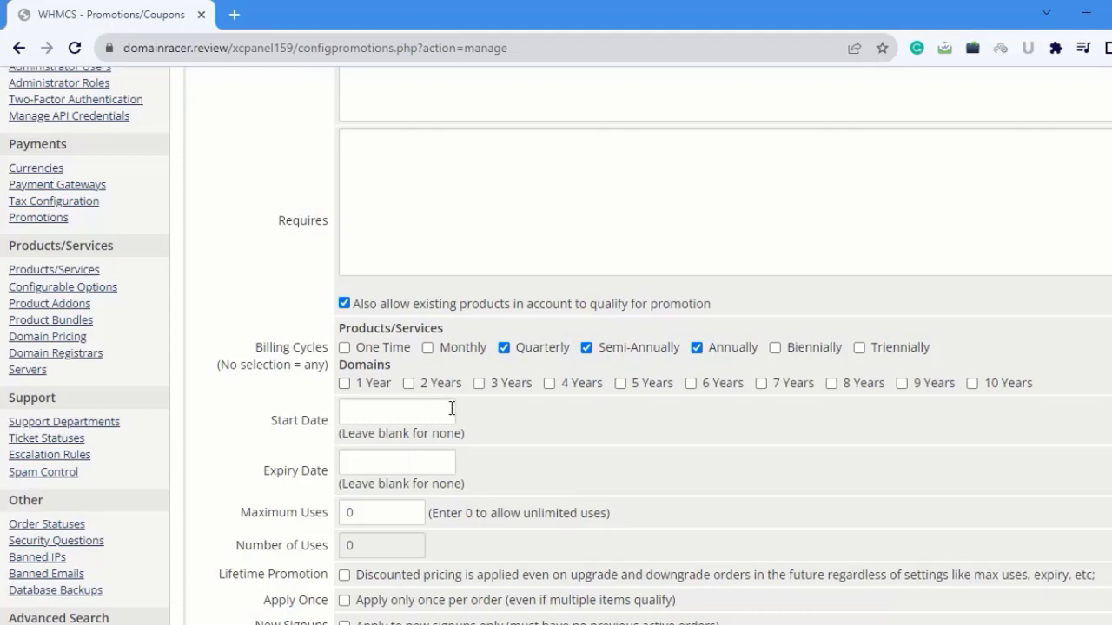
pyautogui.moveTo(542, 438)
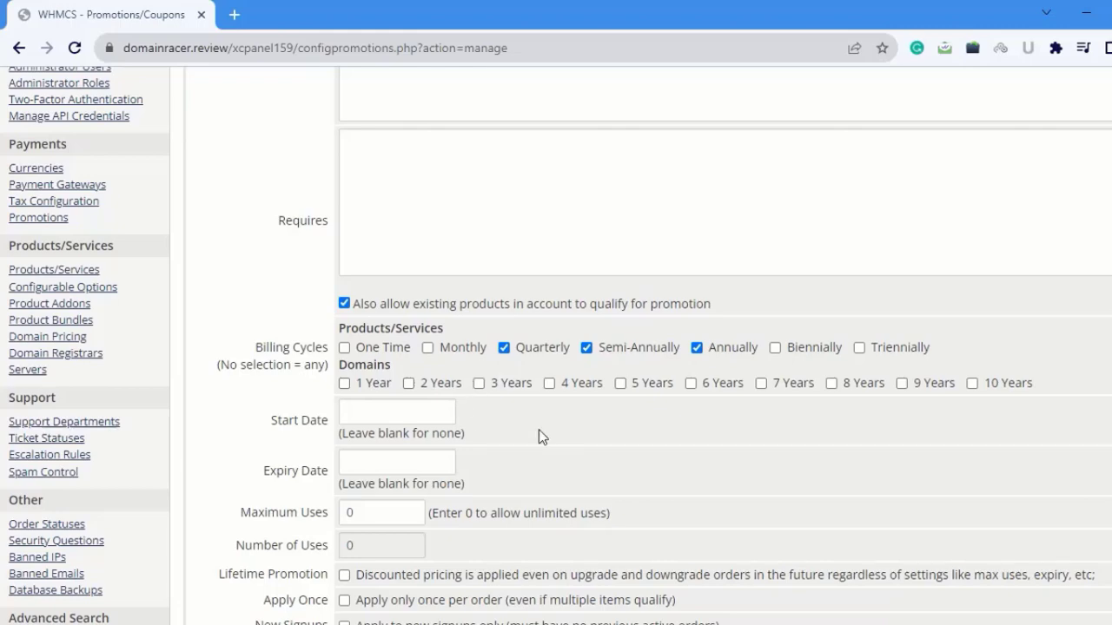
# Set the start date to 09/01/2023 and the expiry date to 10/01/2023.
pyautogui.scroll(-3)
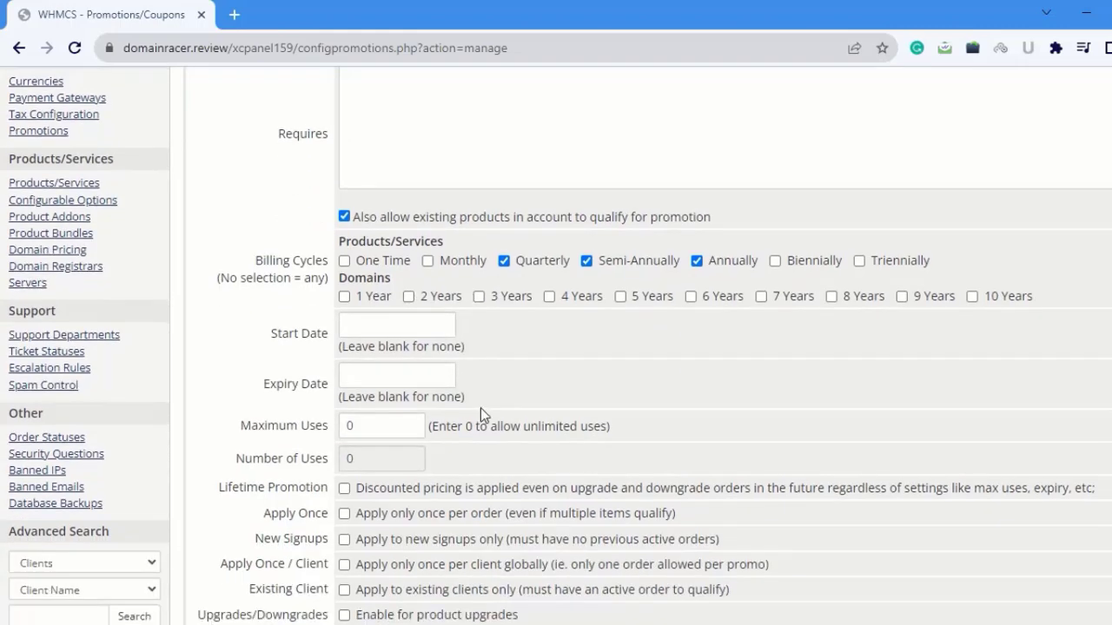
pyautogui.click(396, 154)
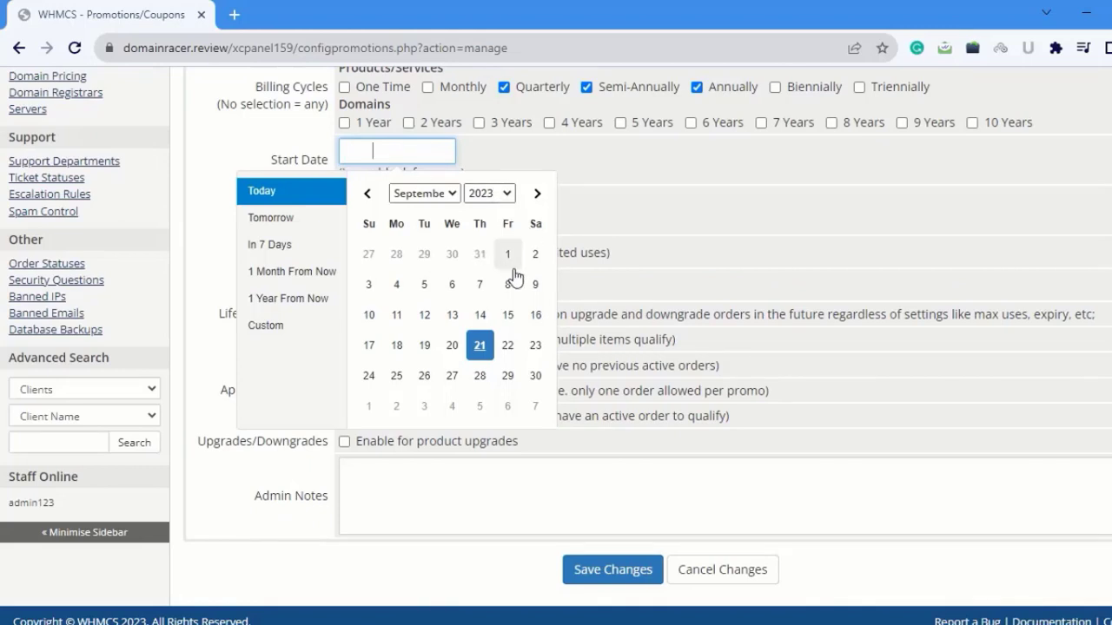
pyautogui.click(507, 254)
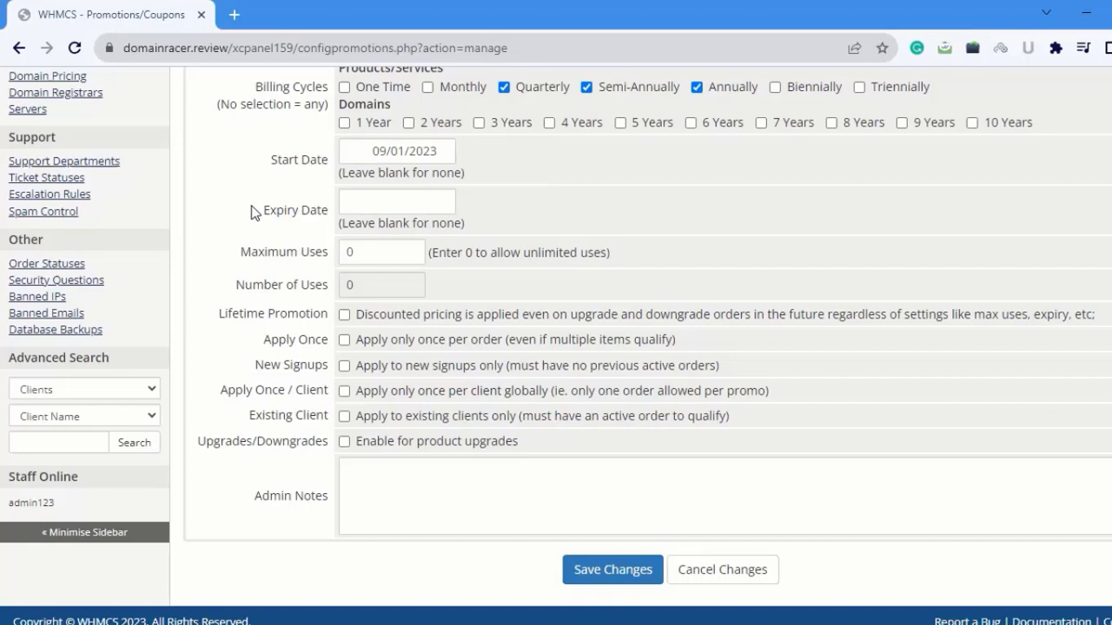
pyautogui.click(396, 202)
pyautogui.write('10/01/2023')
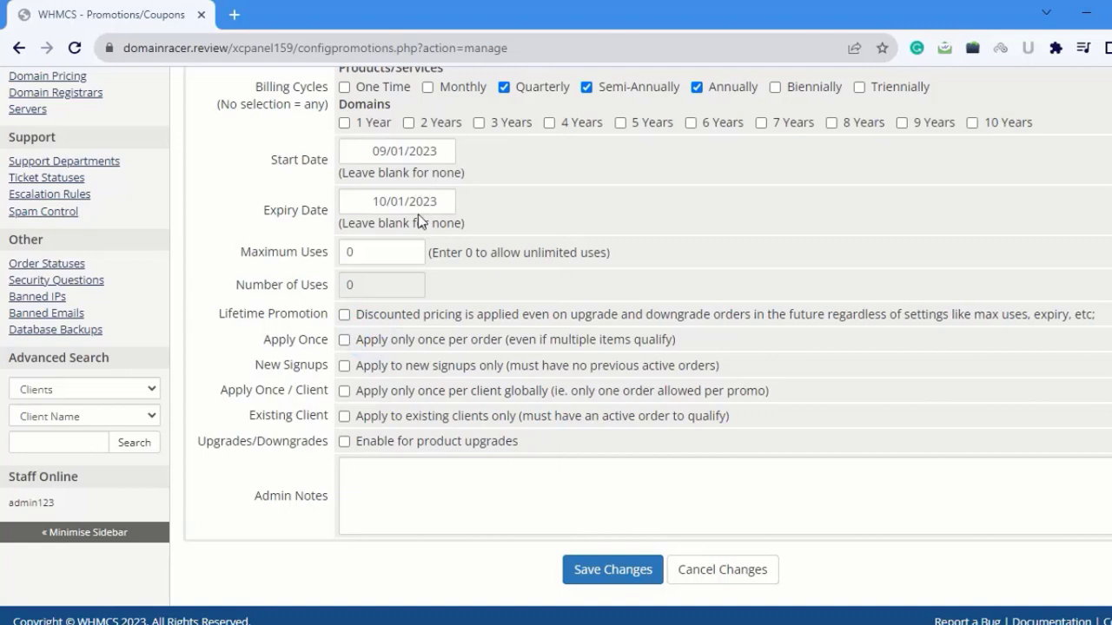
pyautogui.moveTo(280, 275)
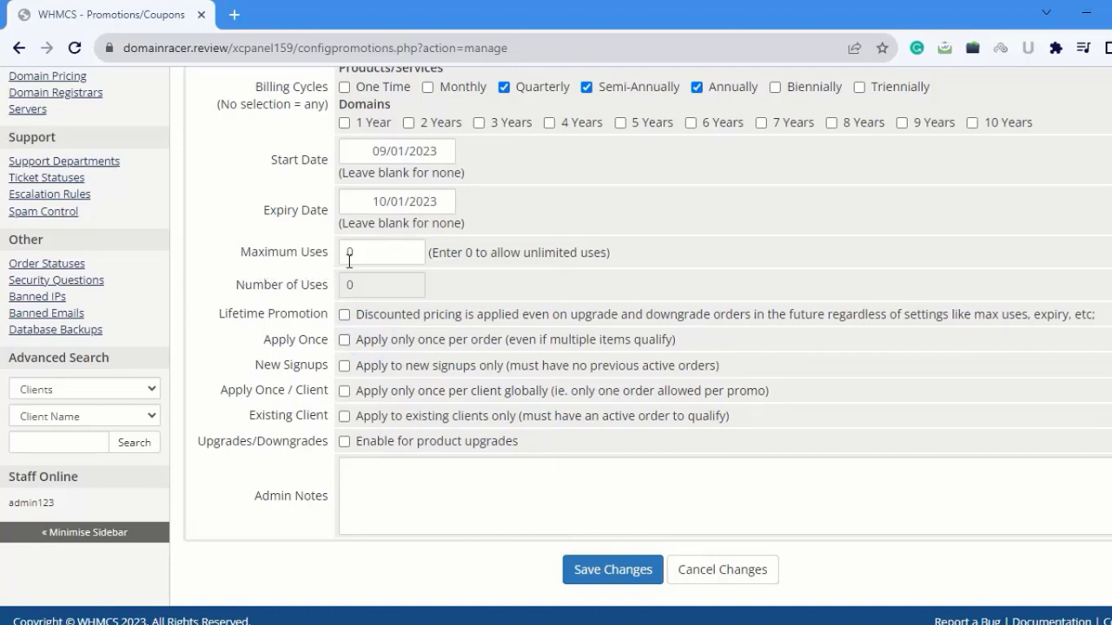
pyautogui.scroll(-3)
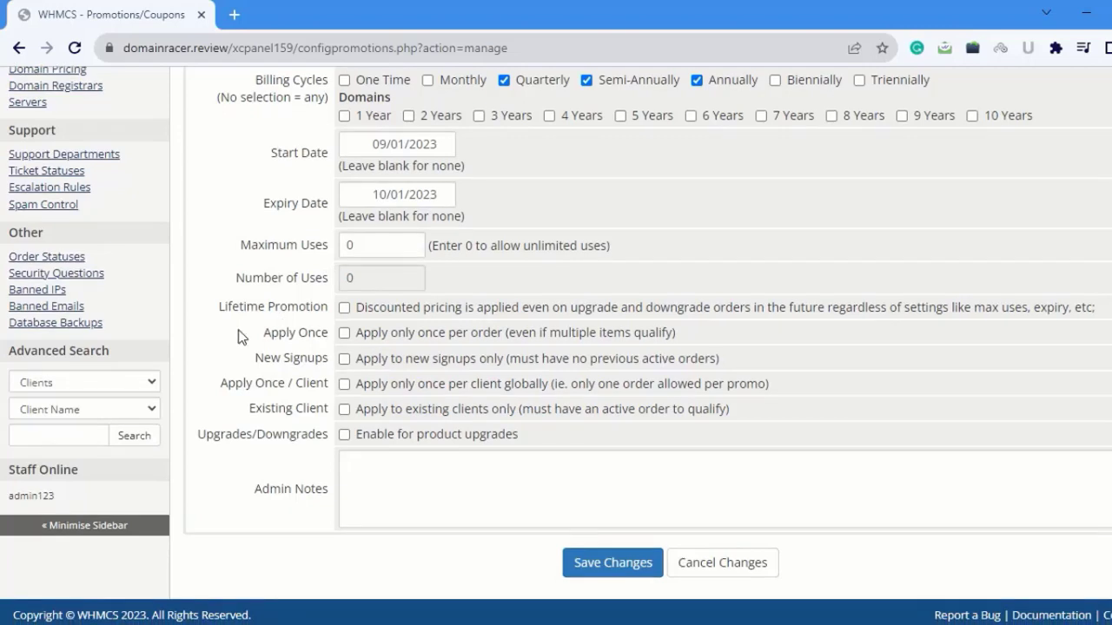
pyautogui.moveTo(316, 315)
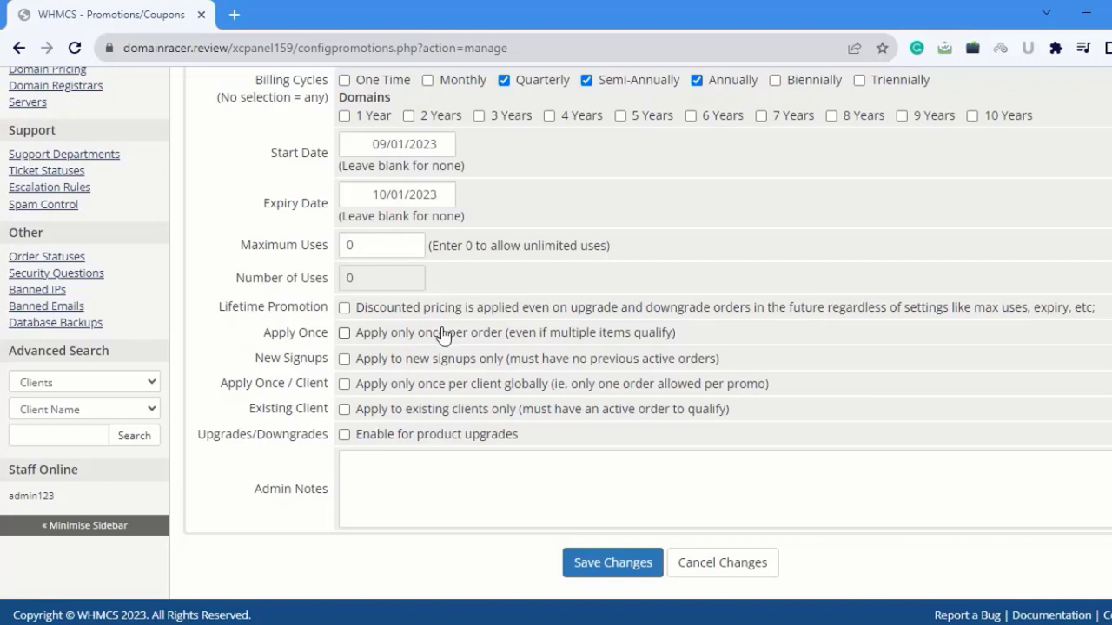
pyautogui.moveTo(476, 337)
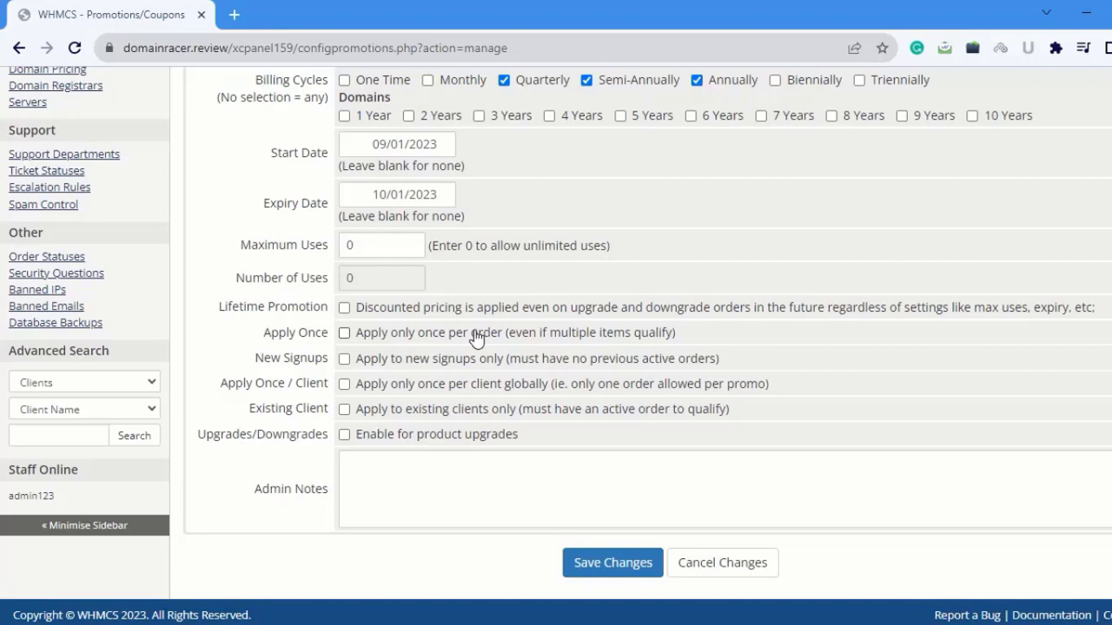
pyautogui.moveTo(344, 350)
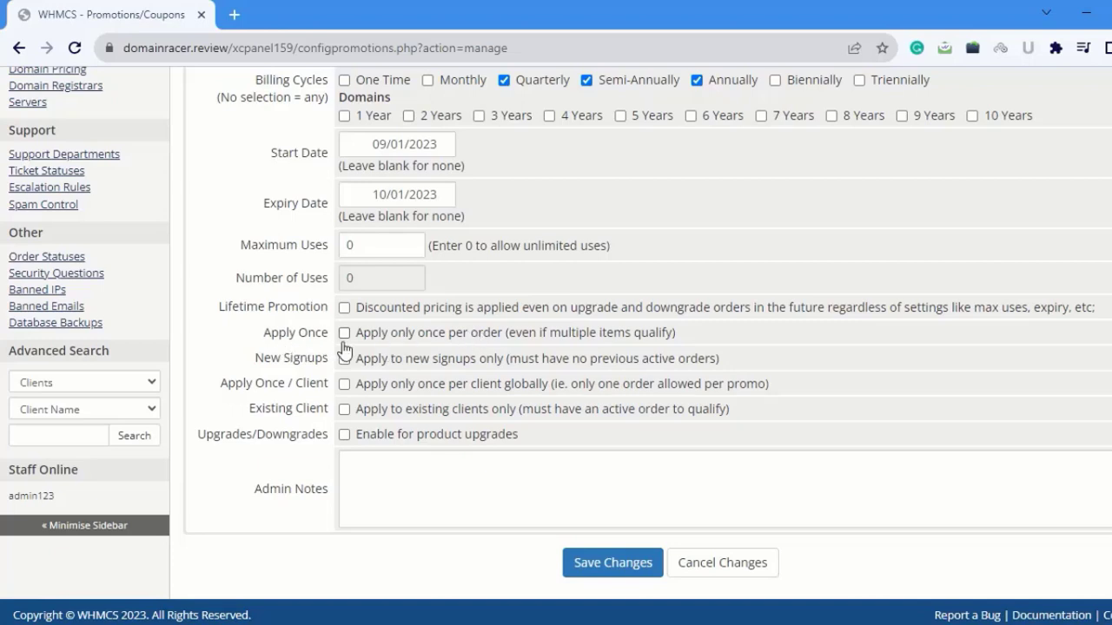
# Tick Apply Once, New Signups, Apply Once / Client and Existing Client restrictions.
pyautogui.click(344, 332)
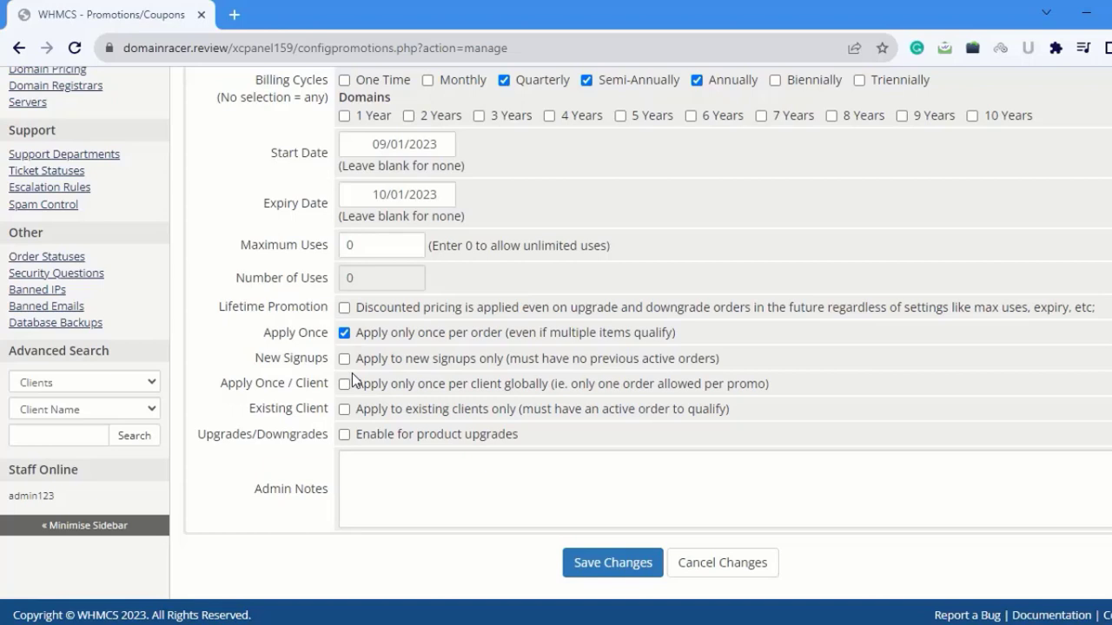
pyautogui.click(346, 358)
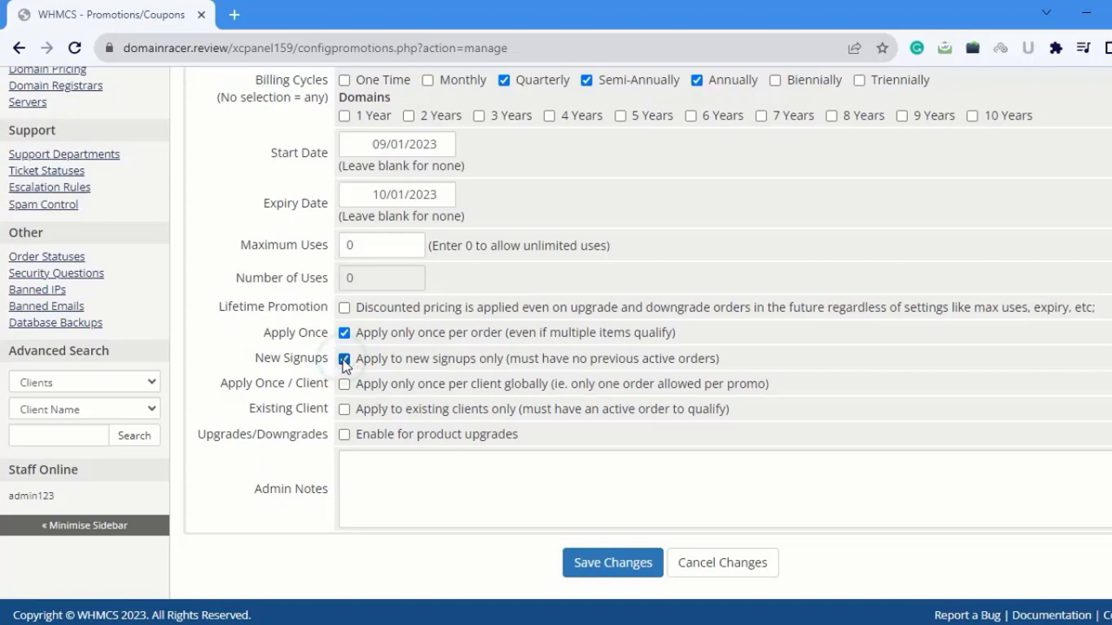
pyautogui.click(344, 358)
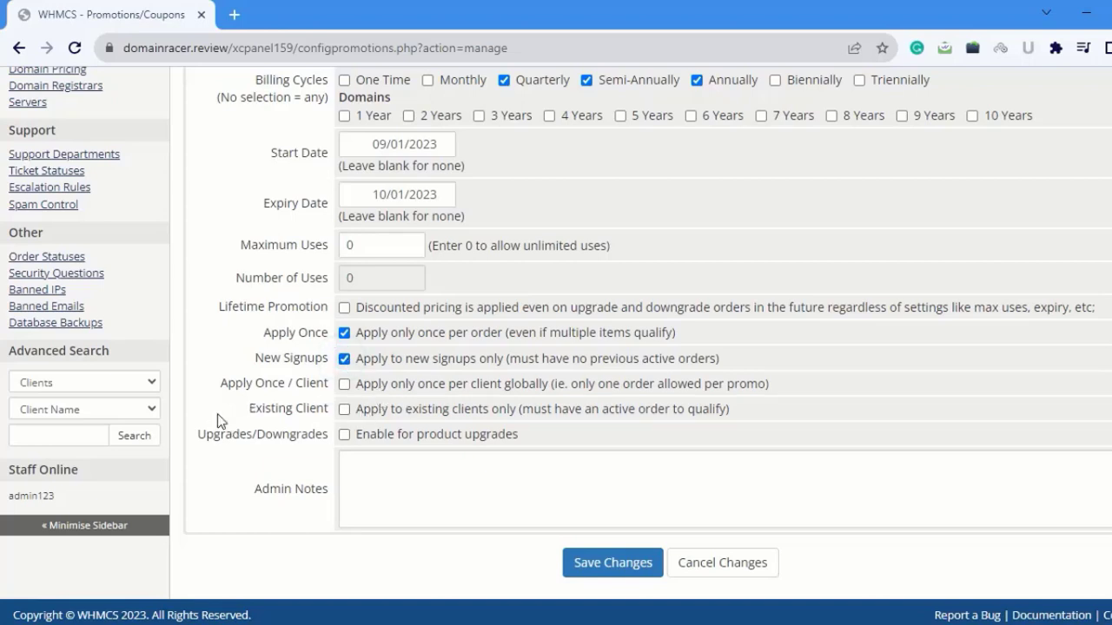
pyautogui.moveTo(241, 403)
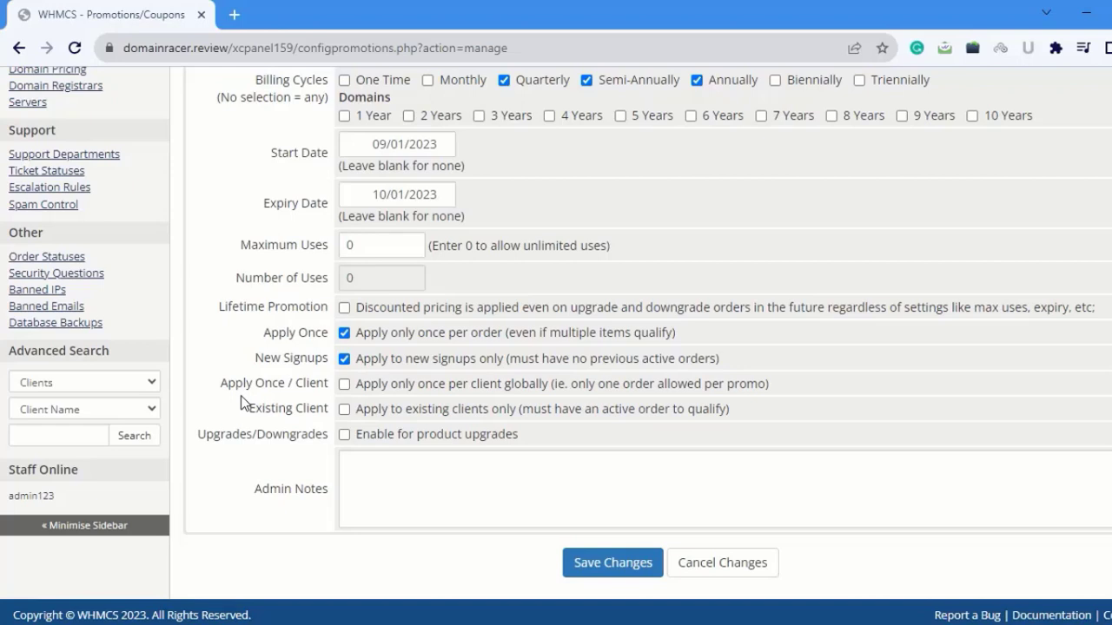
pyautogui.moveTo(346, 410)
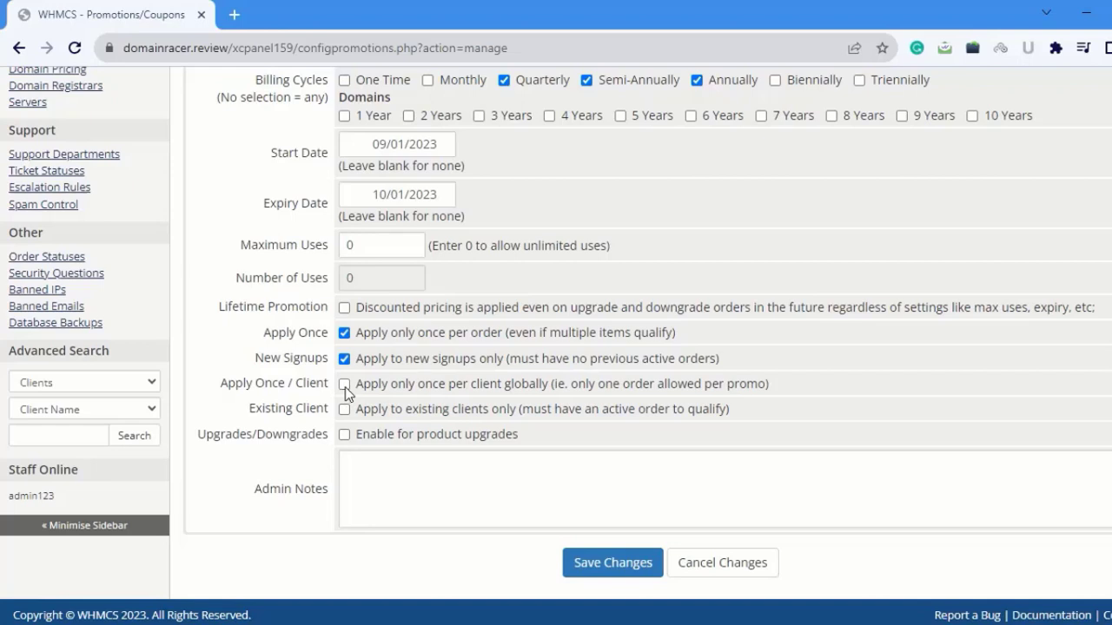
pyautogui.click(344, 384)
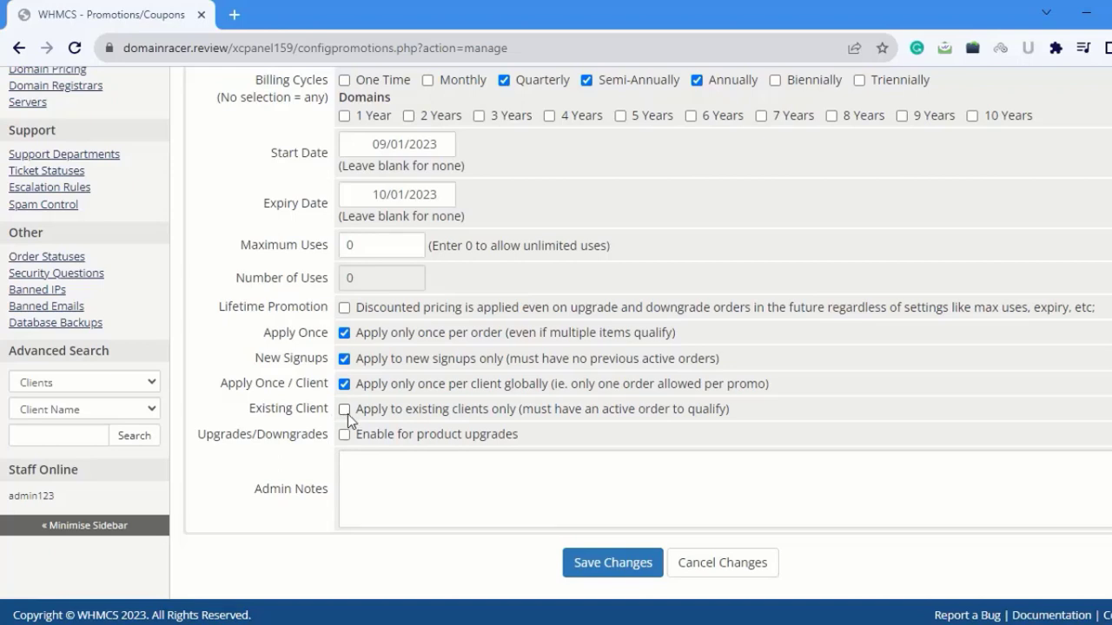
pyautogui.click(344, 410)
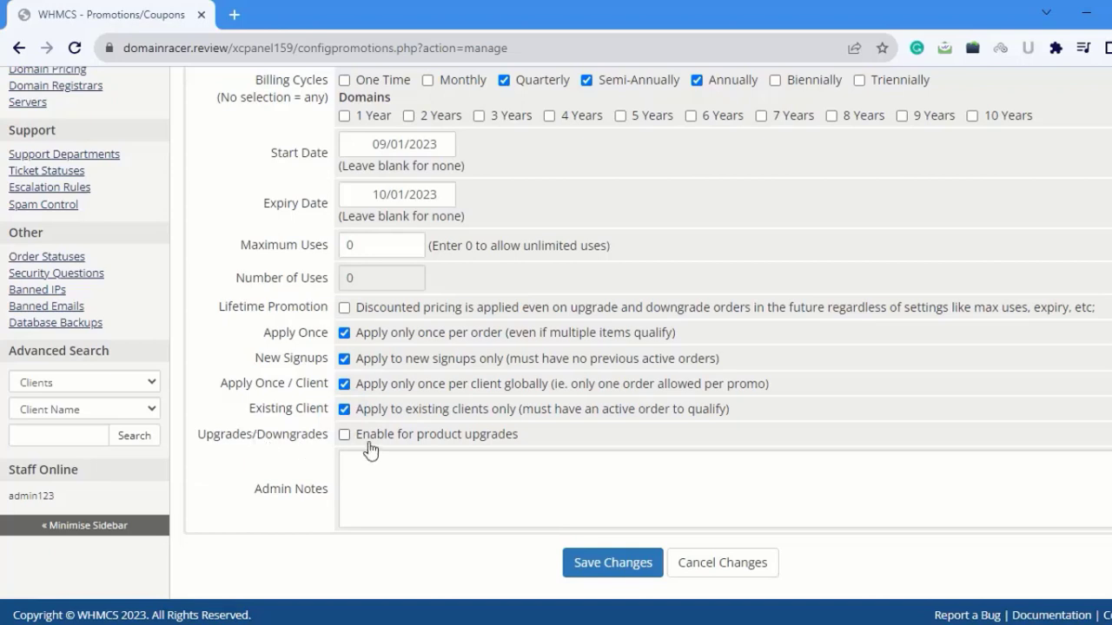
pyautogui.moveTo(386, 448)
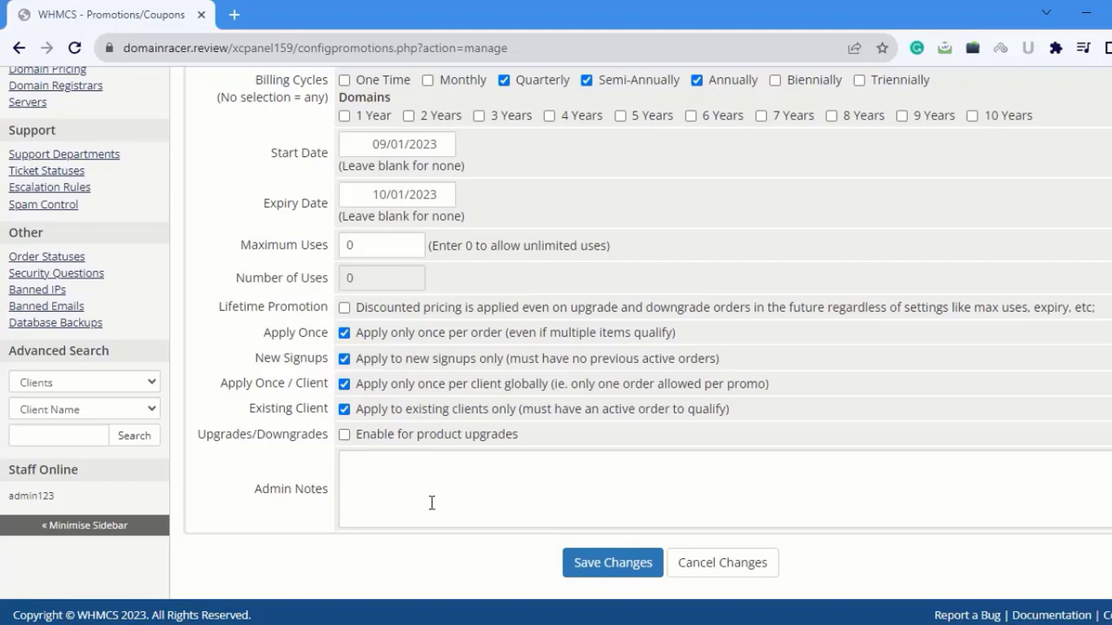
pyautogui.moveTo(426, 504)
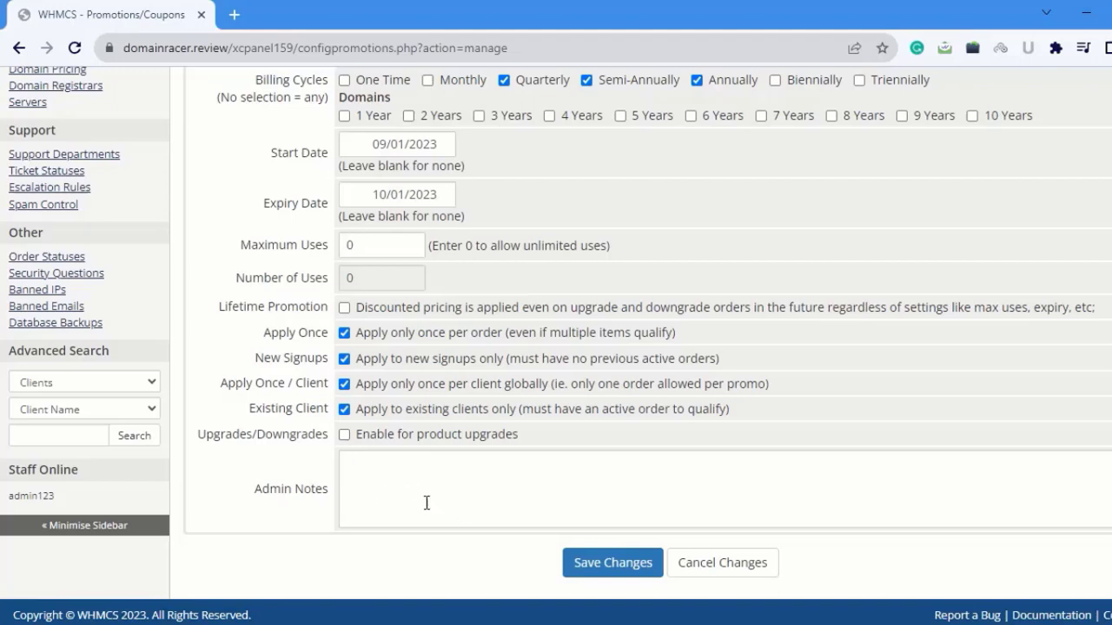
pyautogui.moveTo(456, 494)
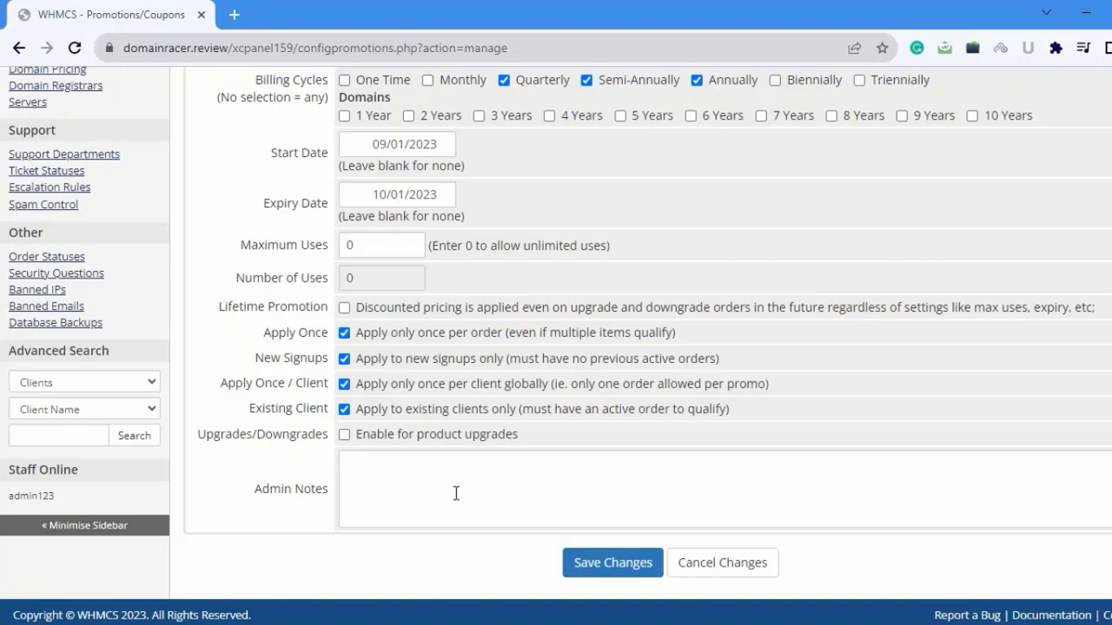
pyautogui.moveTo(451, 490)
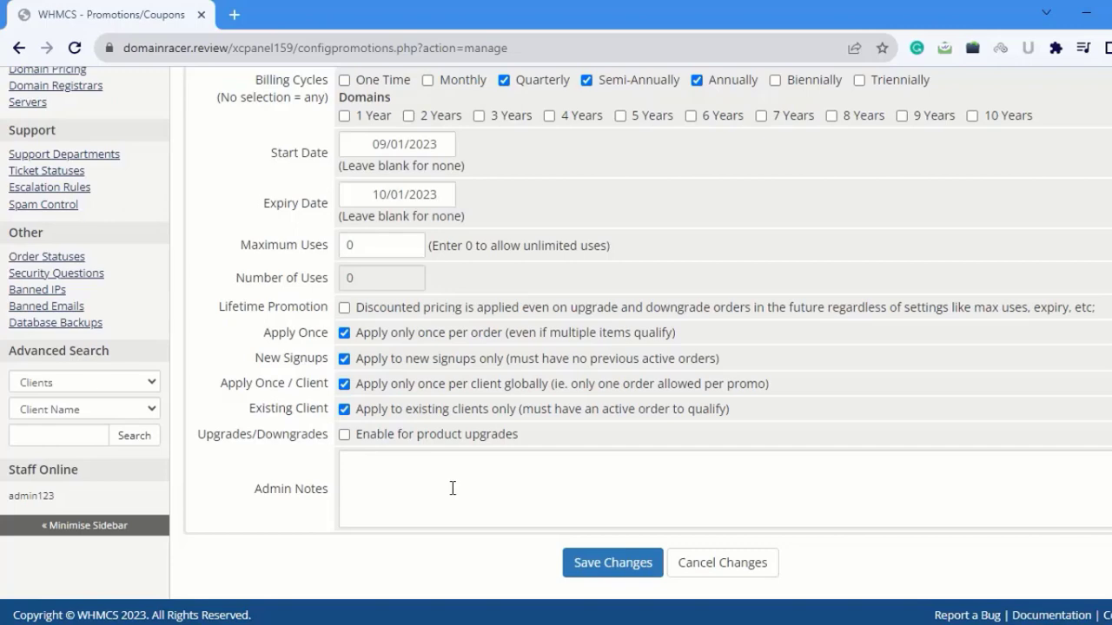
pyautogui.moveTo(646, 525)
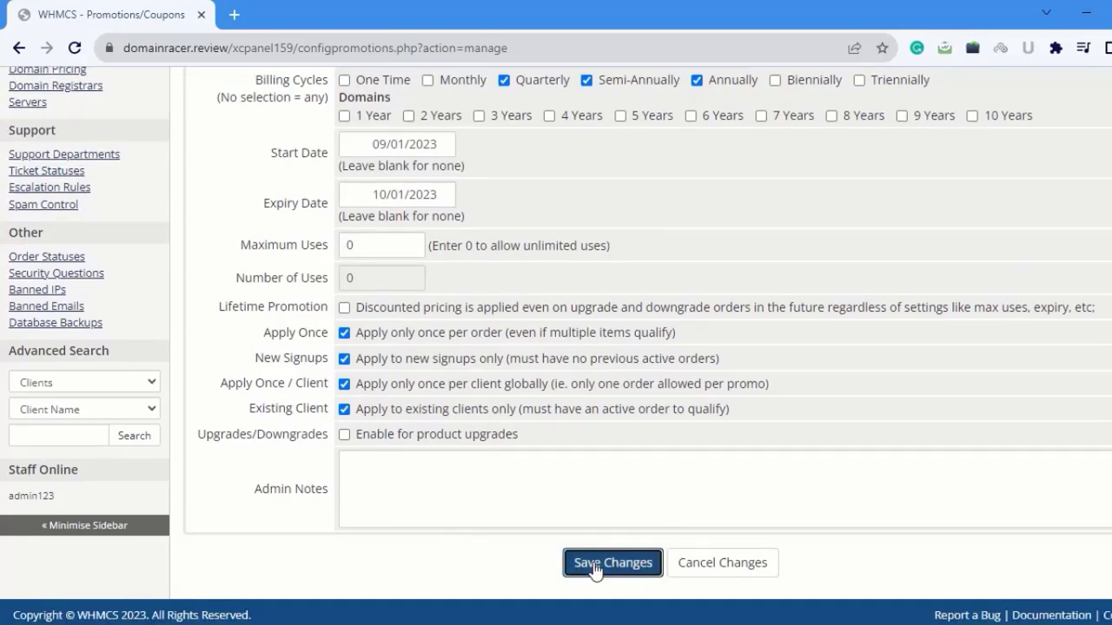
# Save DC50CENT so it is listed as 20 percent, 09/01/2023–10/01/2023.
pyautogui.click(611, 563)
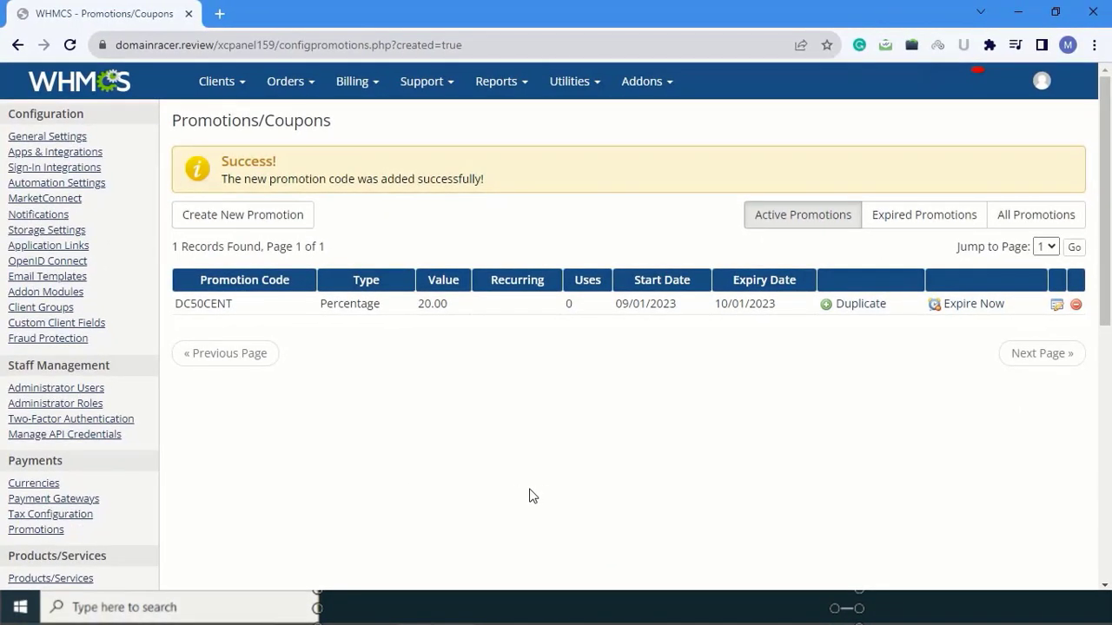
pyautogui.moveTo(462, 459)
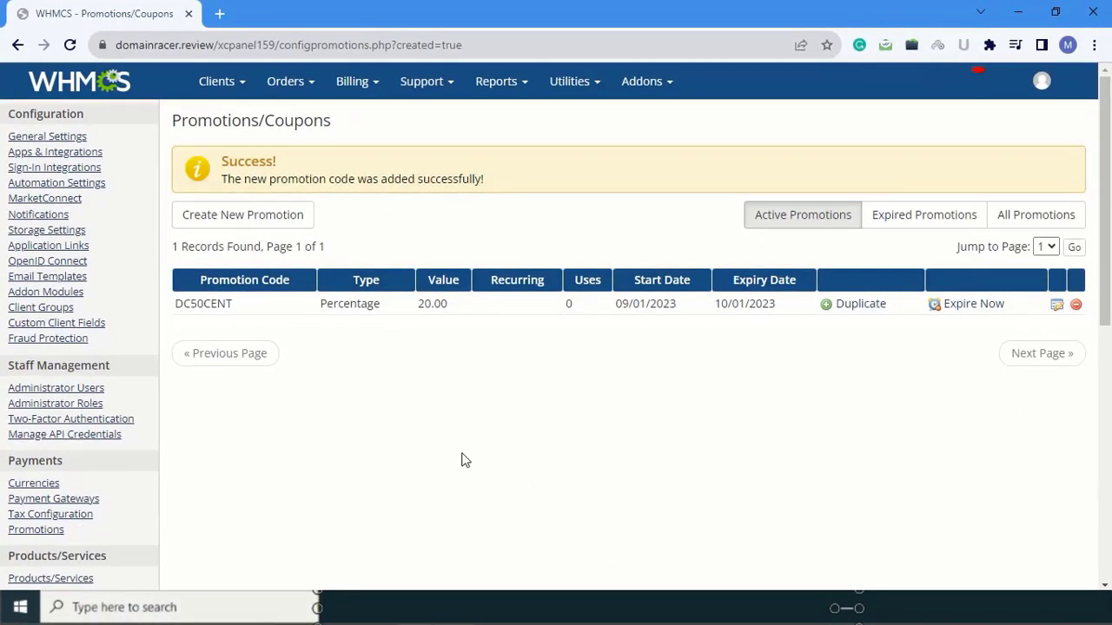